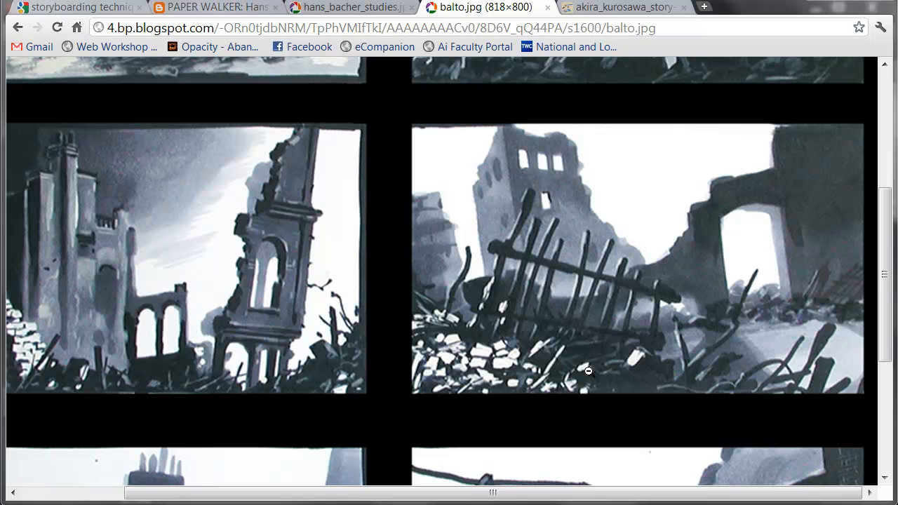
mouse_move(565, 213)
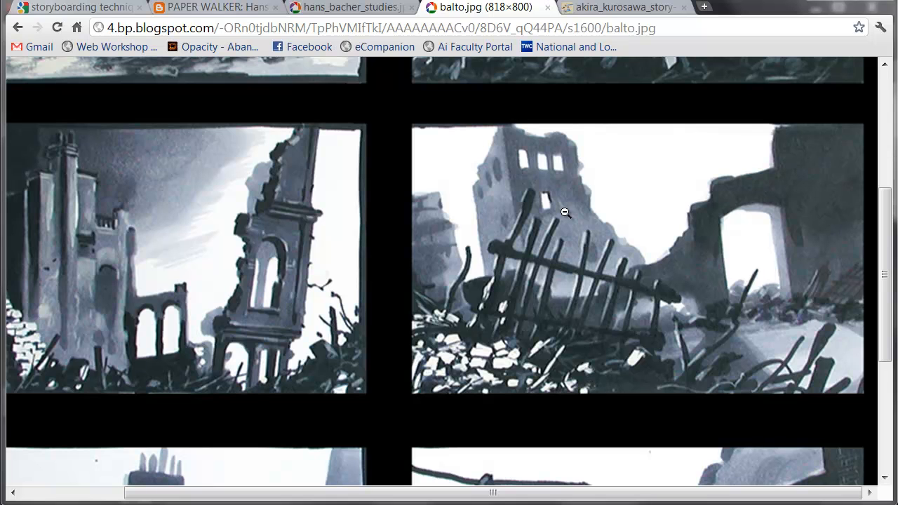
mouse_move(519, 366)
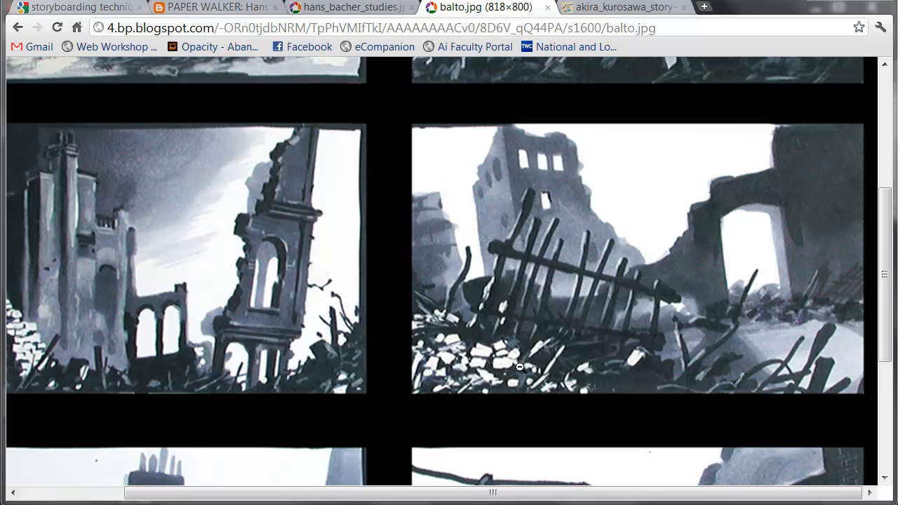
mouse_move(437, 331)
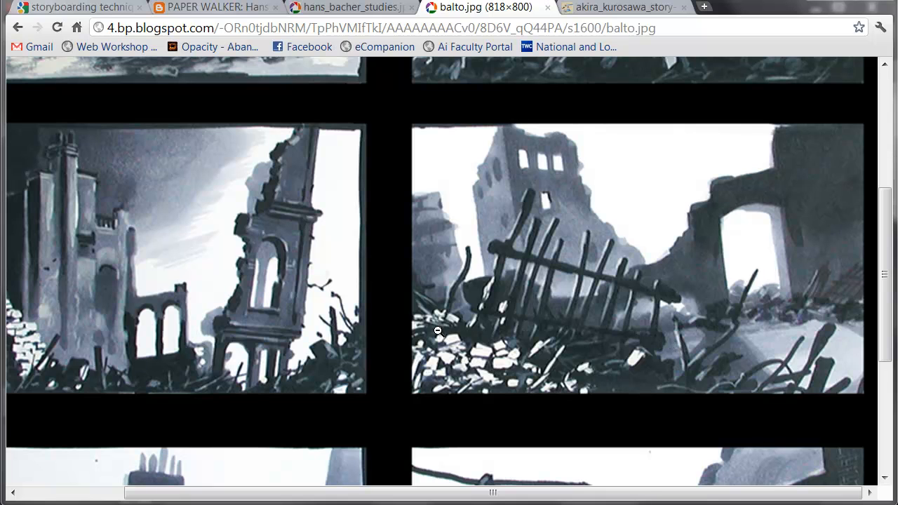
mouse_move(441, 373)
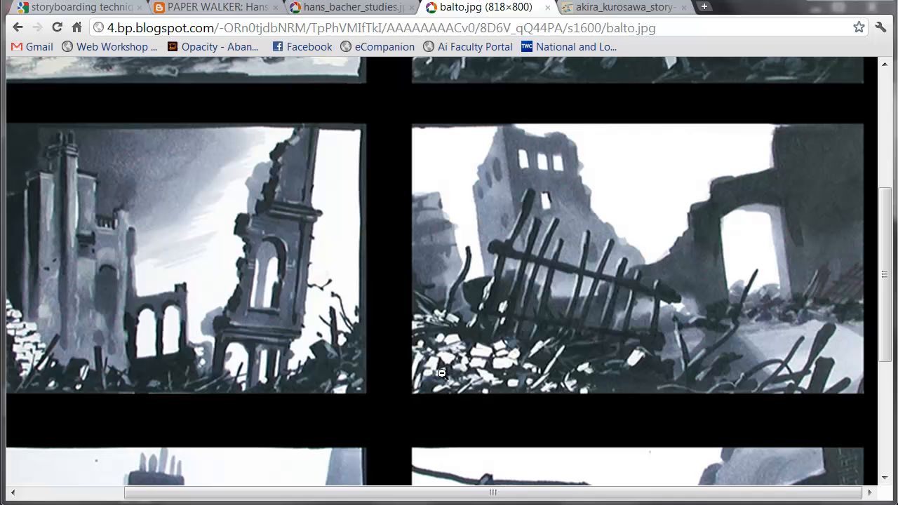
mouse_move(478, 317)
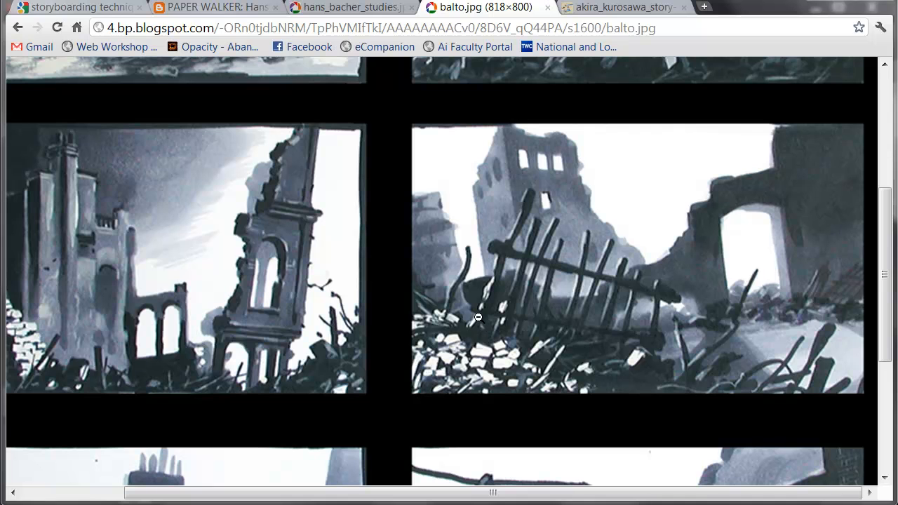
mouse_move(635, 375)
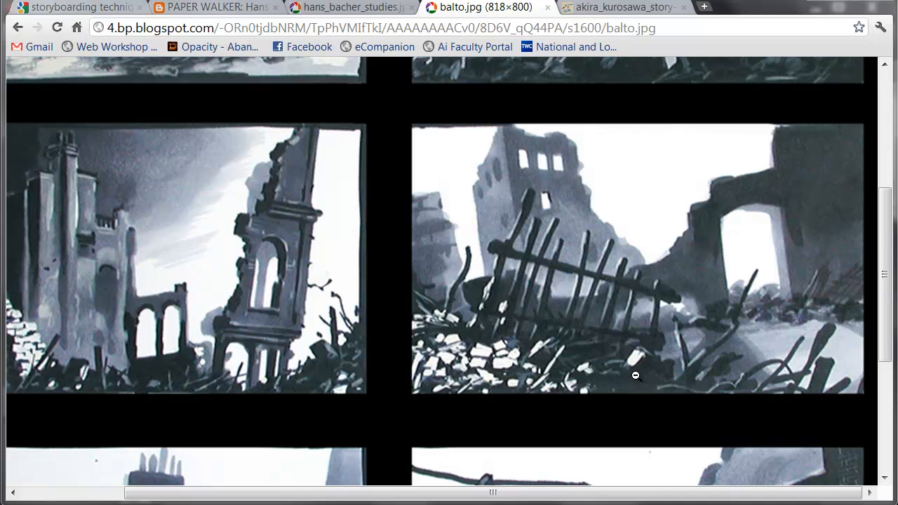
mouse_move(190, 362)
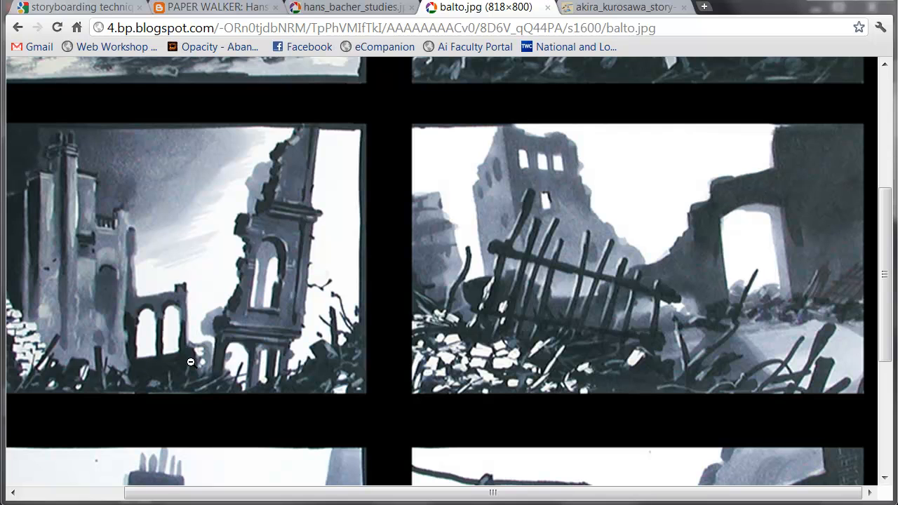
mouse_move(527, 207)
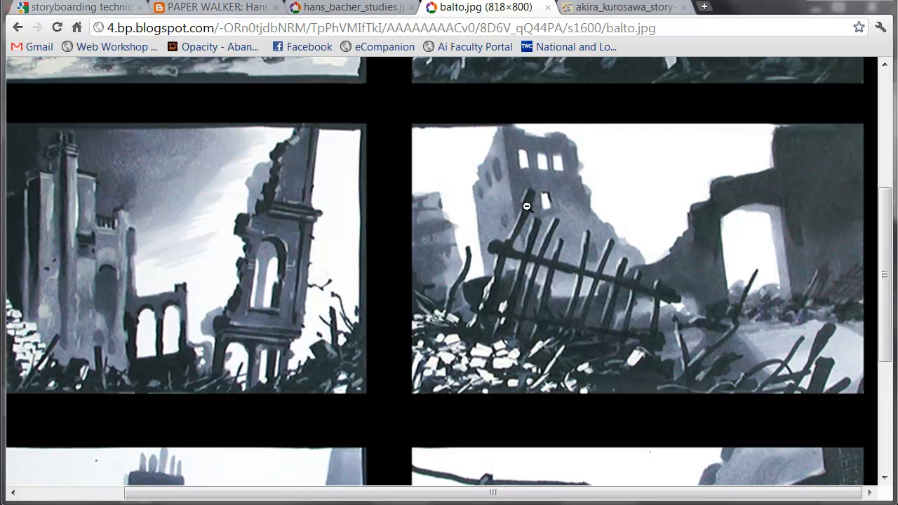
mouse_move(565, 223)
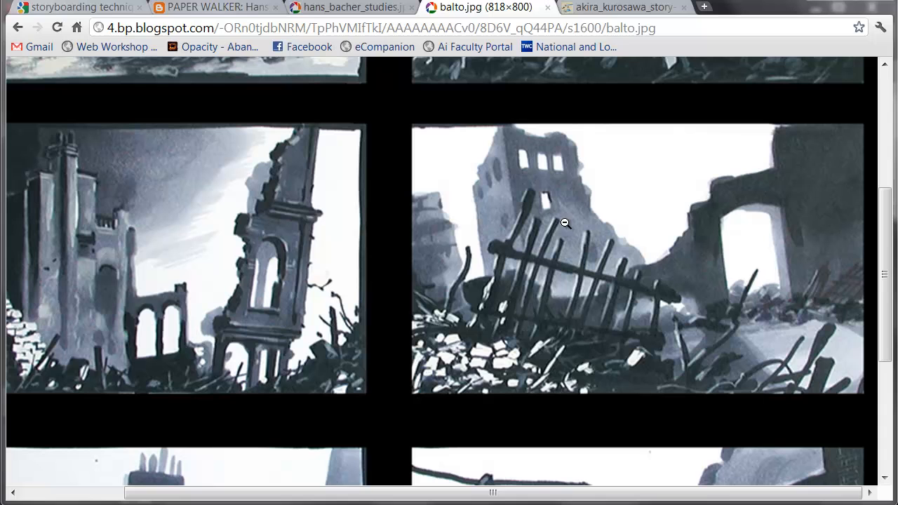
mouse_move(494, 207)
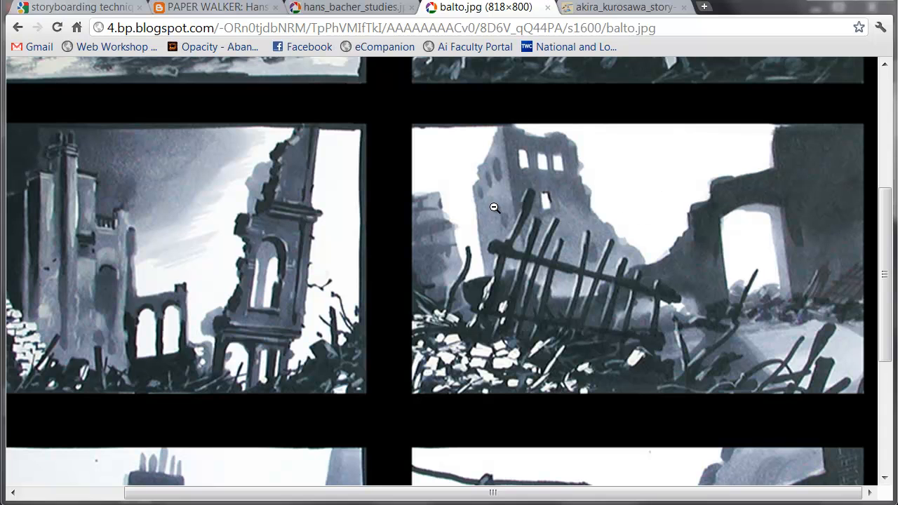
mouse_move(501, 185)
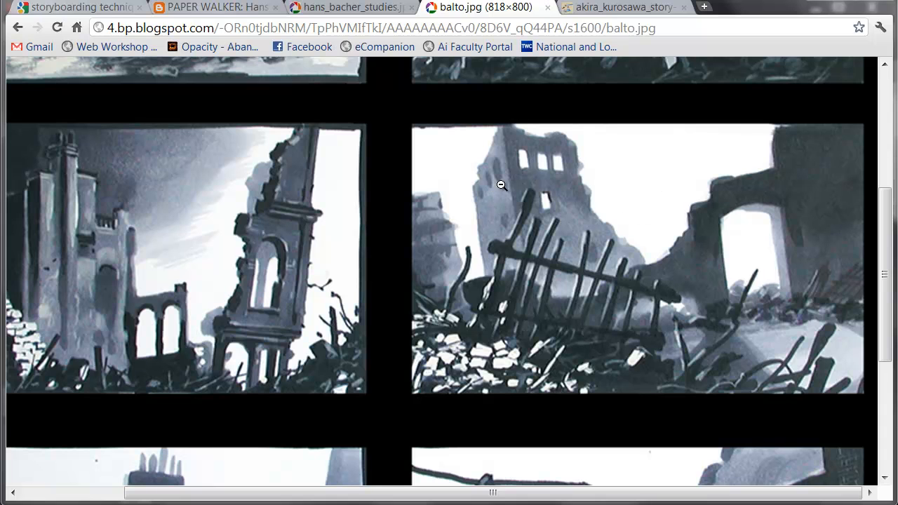
mouse_move(675, 179)
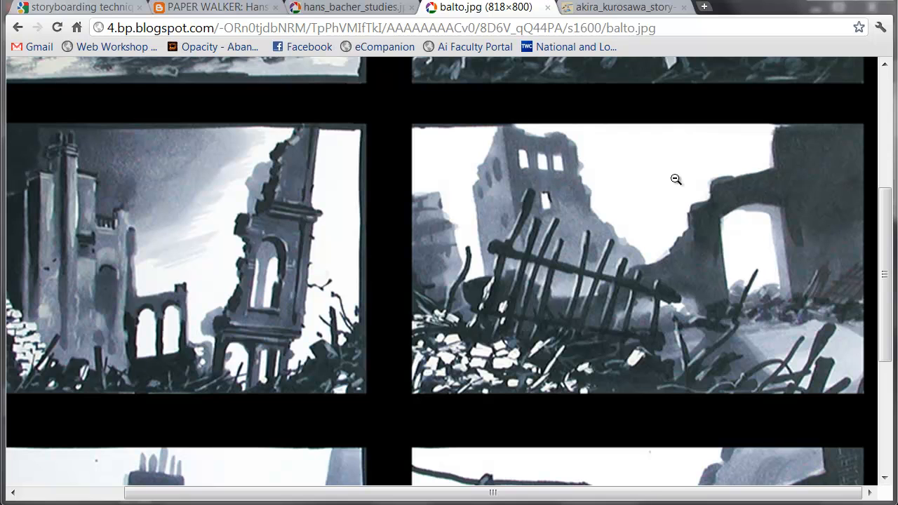
mouse_move(614, 165)
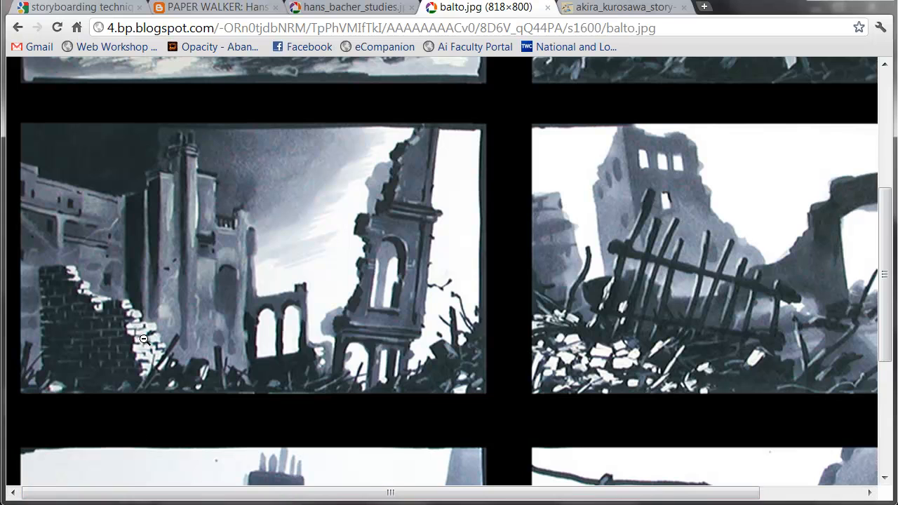
mouse_move(169, 371)
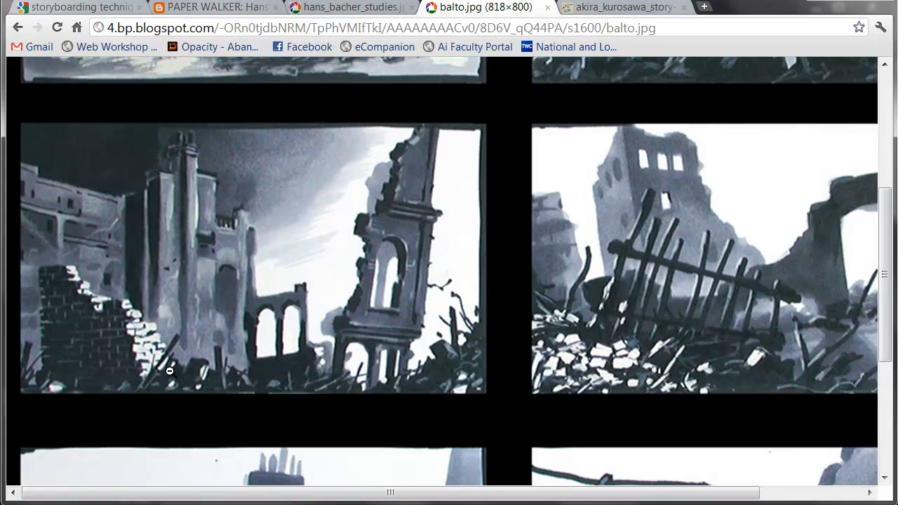
mouse_move(78, 324)
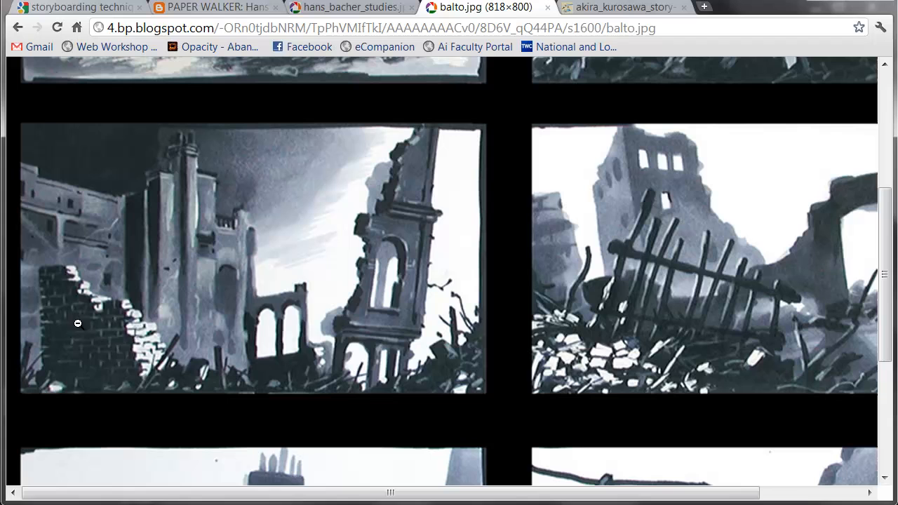
mouse_move(447, 291)
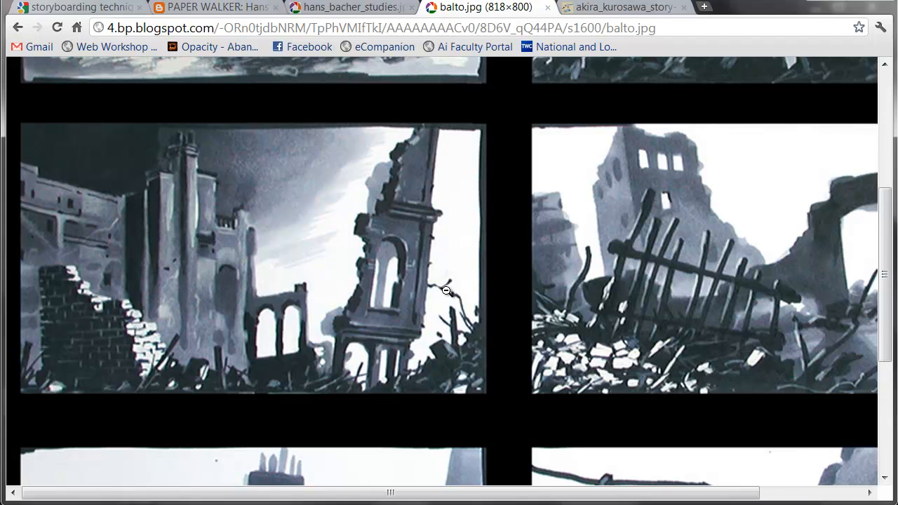
mouse_move(265, 293)
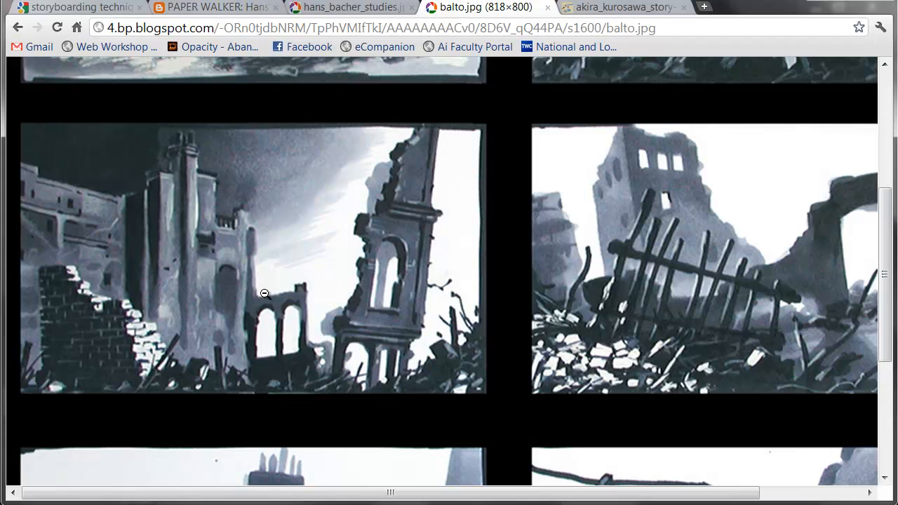
mouse_move(526, 286)
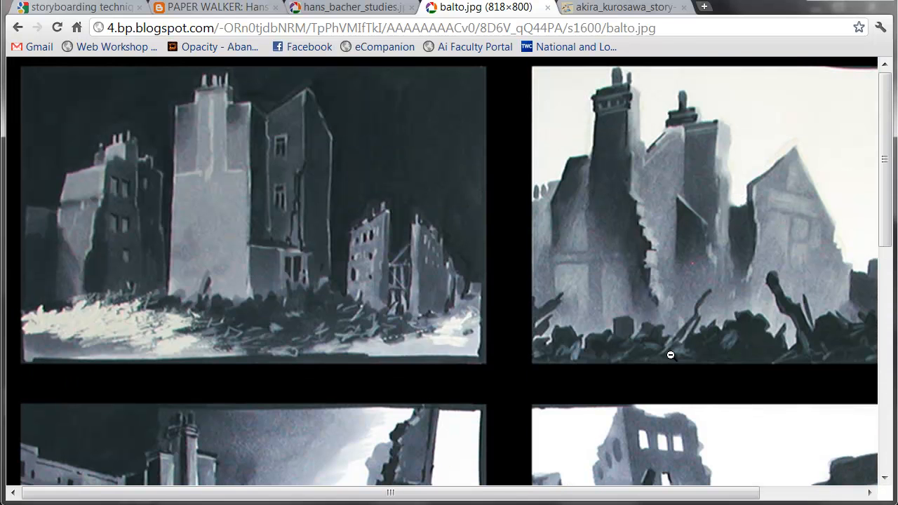
mouse_move(409, 298)
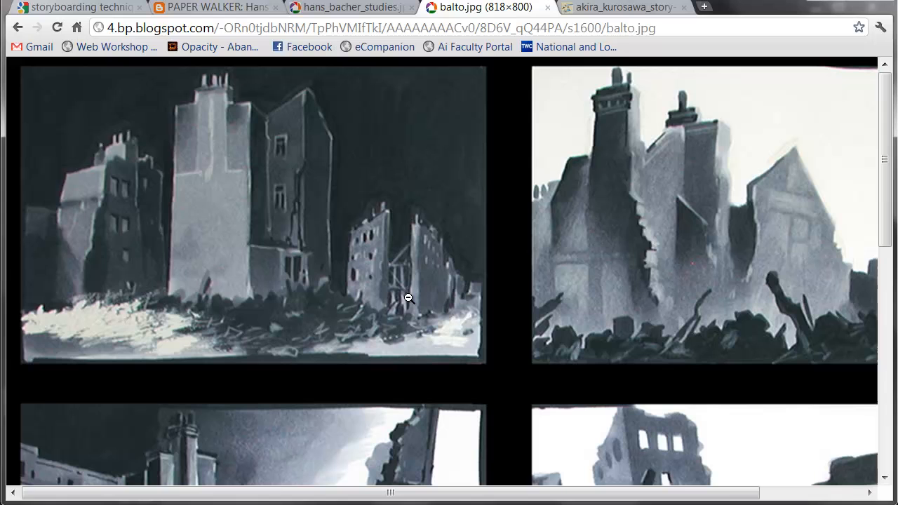
mouse_move(225, 327)
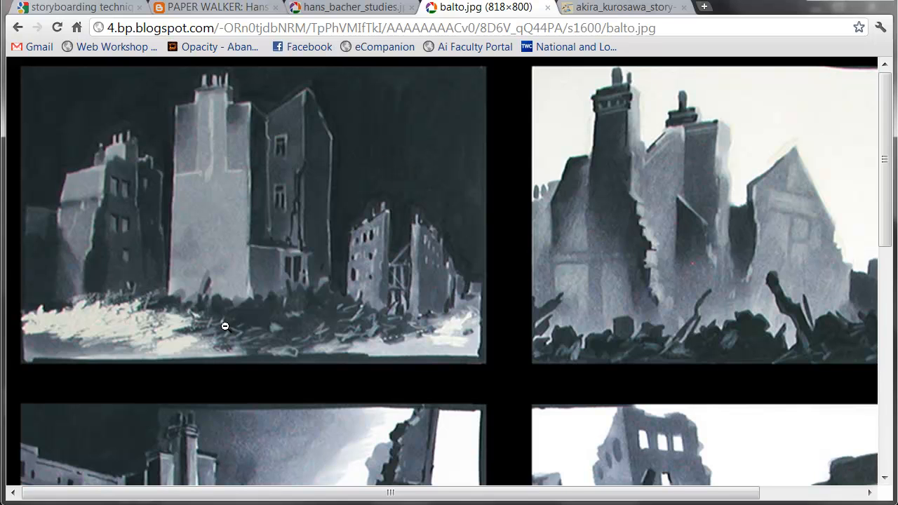
mouse_move(160, 358)
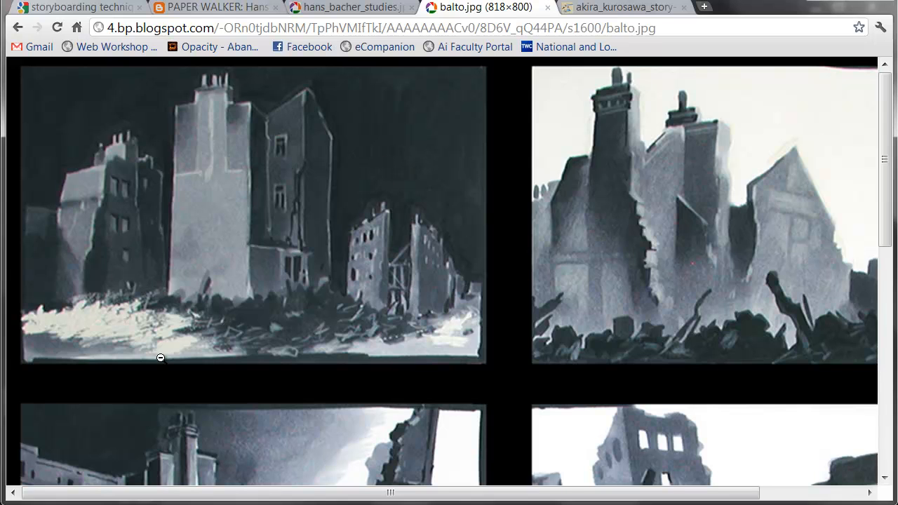
mouse_move(480, 340)
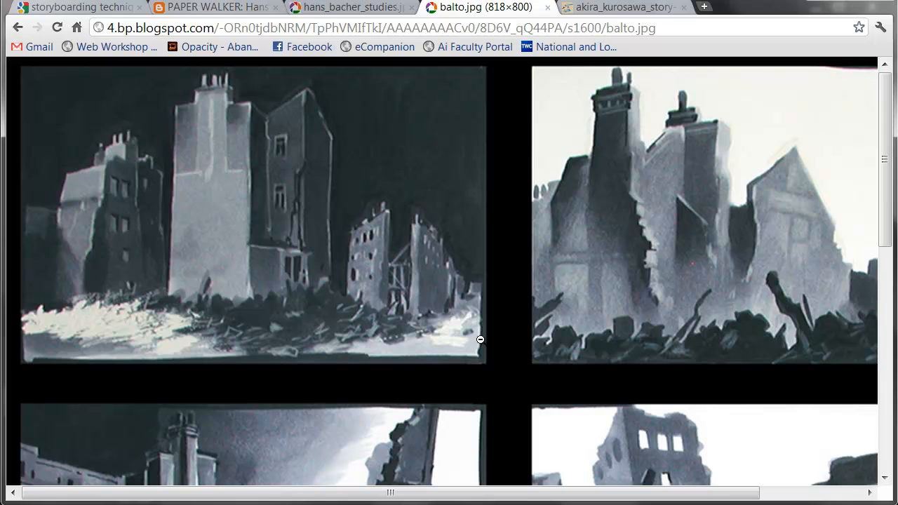
mouse_move(245, 353)
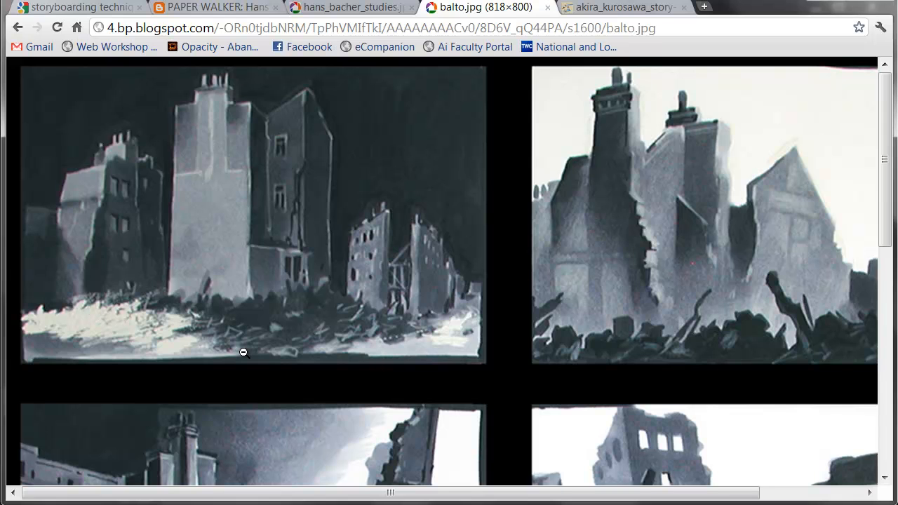
mouse_move(190, 260)
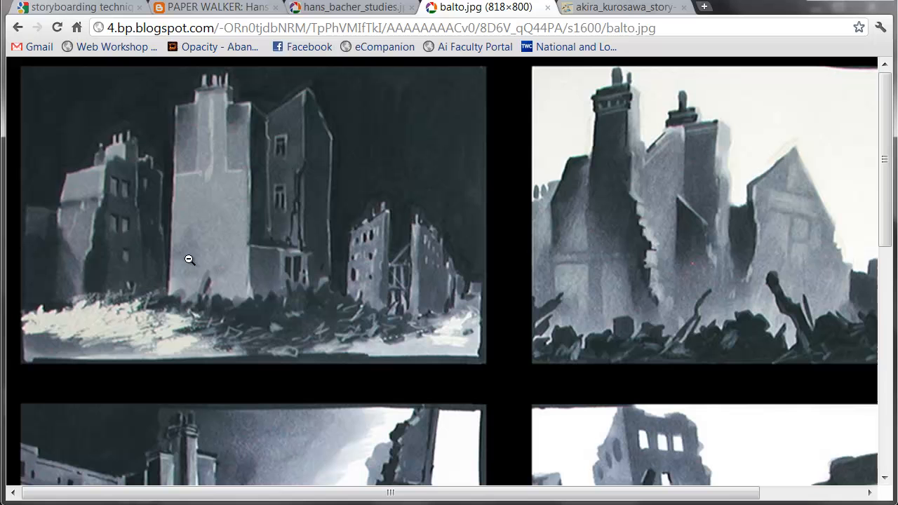
mouse_move(315, 316)
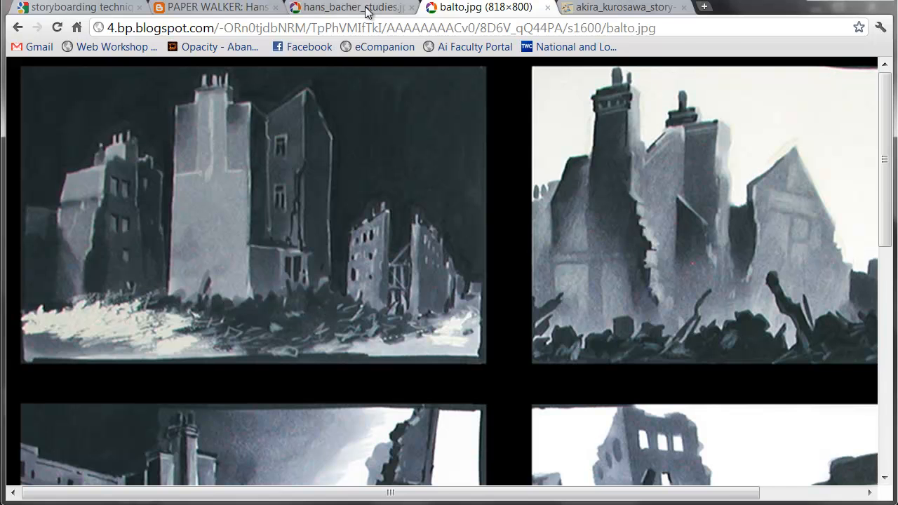
Switch to the hans_bacher_studies.jpg tab showing silhouetted tree, figure and ship studies.
left_click(351, 8)
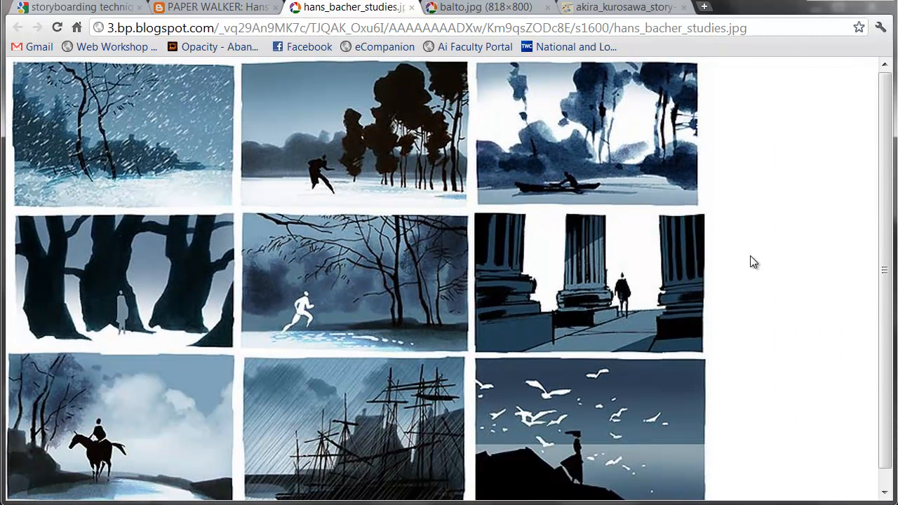
mouse_move(791, 293)
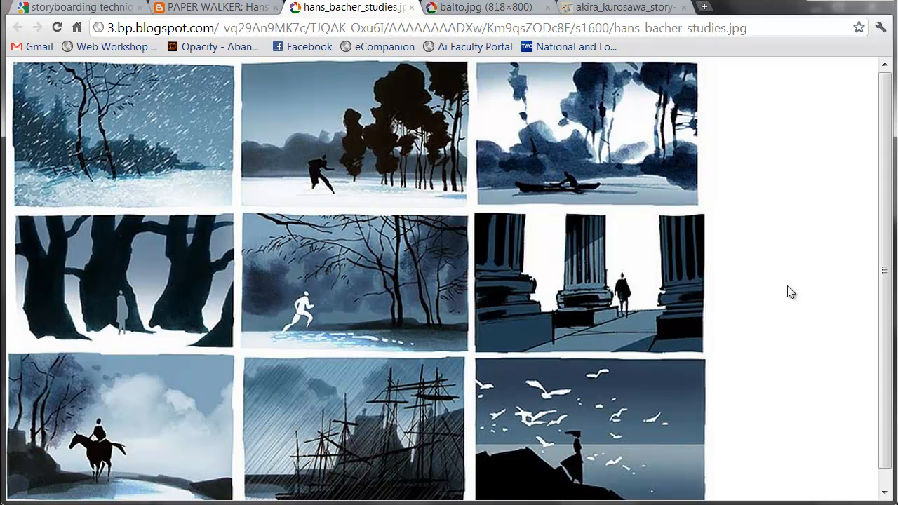
mouse_move(364, 179)
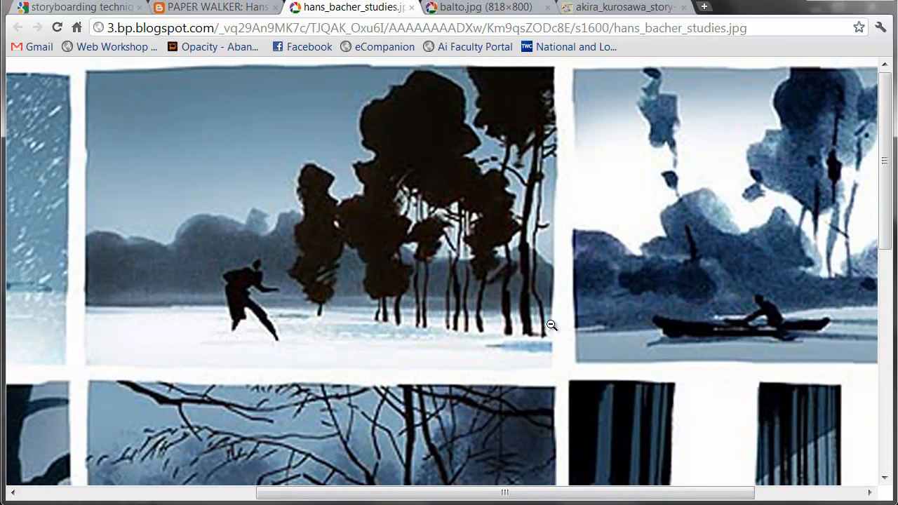
mouse_move(454, 353)
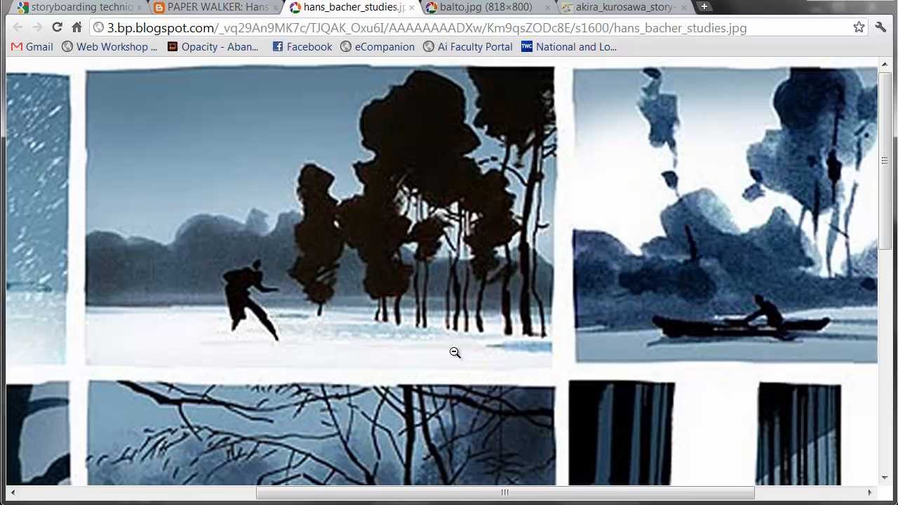
mouse_move(254, 369)
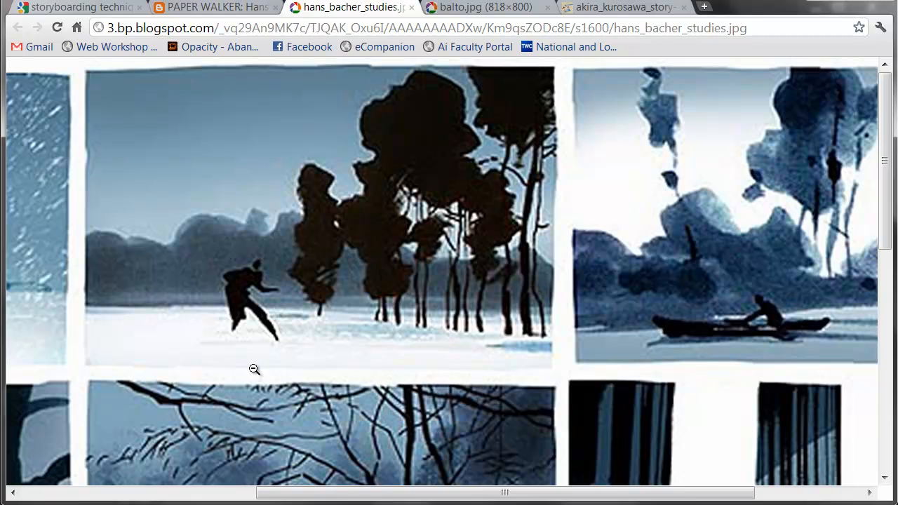
mouse_move(265, 359)
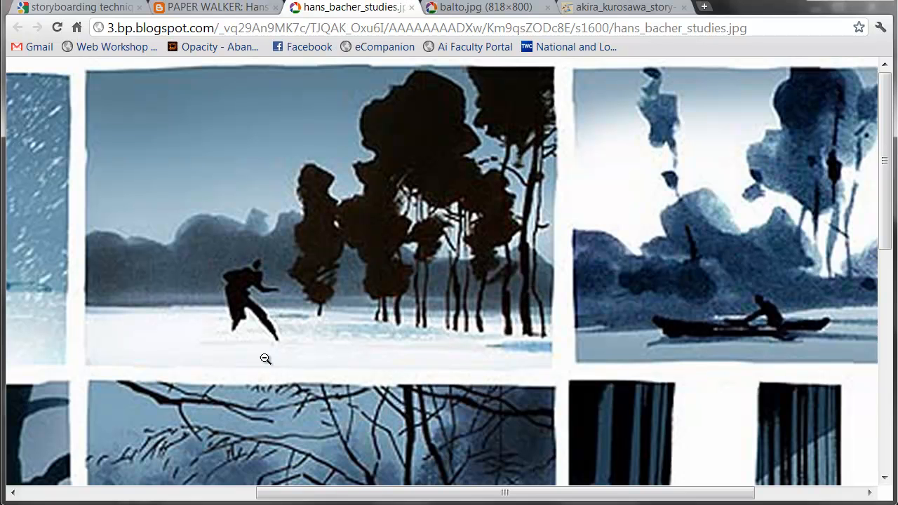
mouse_move(263, 351)
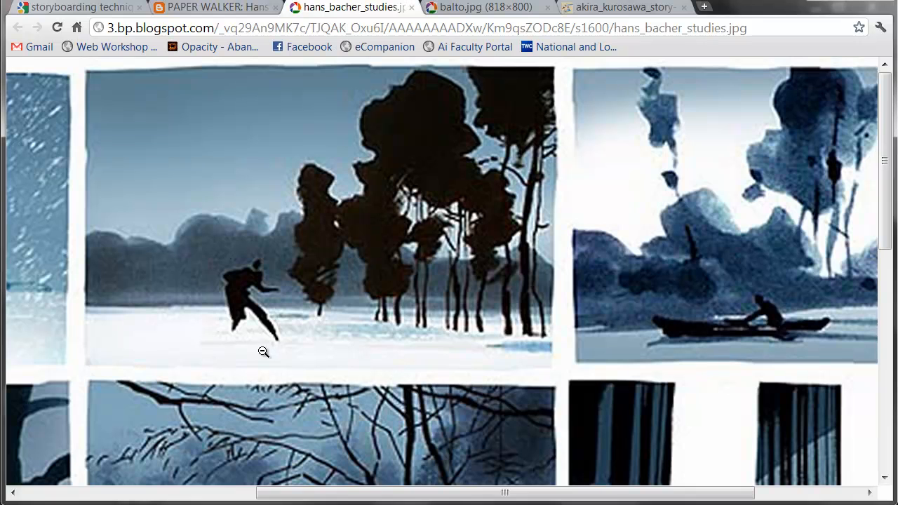
mouse_move(109, 338)
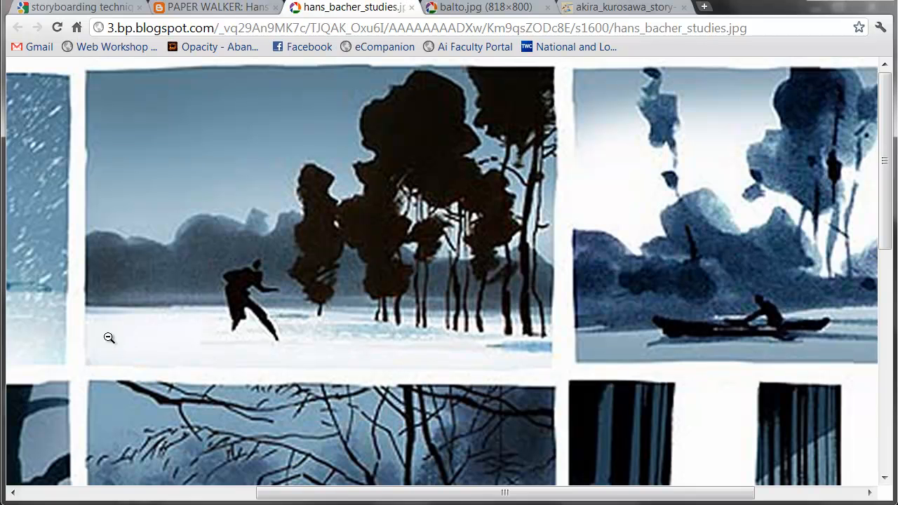
mouse_move(738, 367)
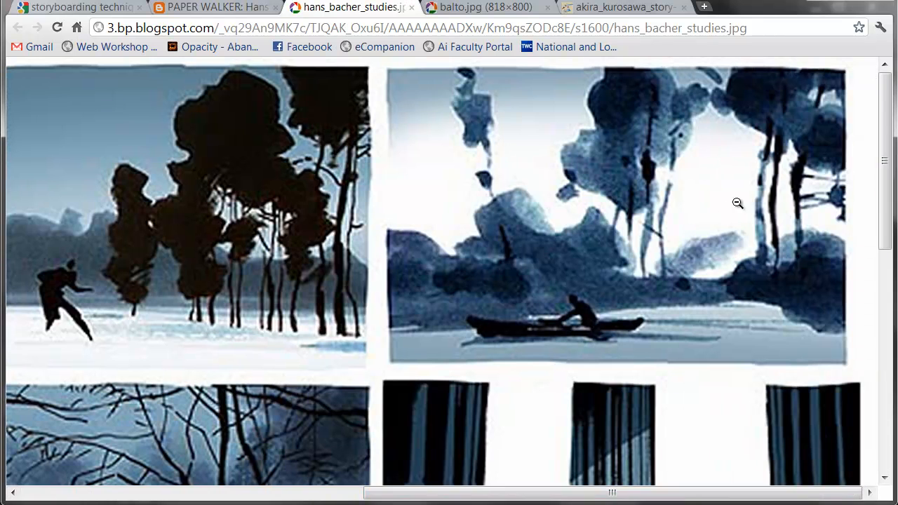
mouse_move(710, 352)
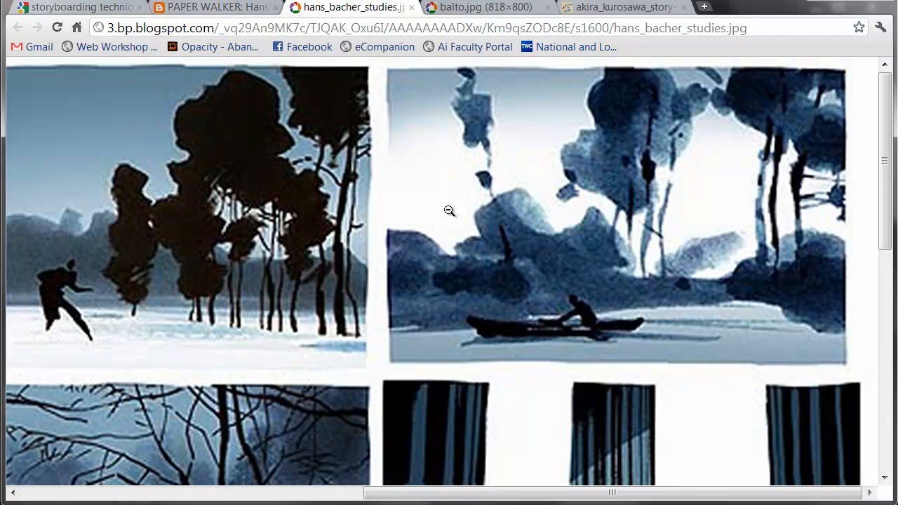
mouse_move(473, 353)
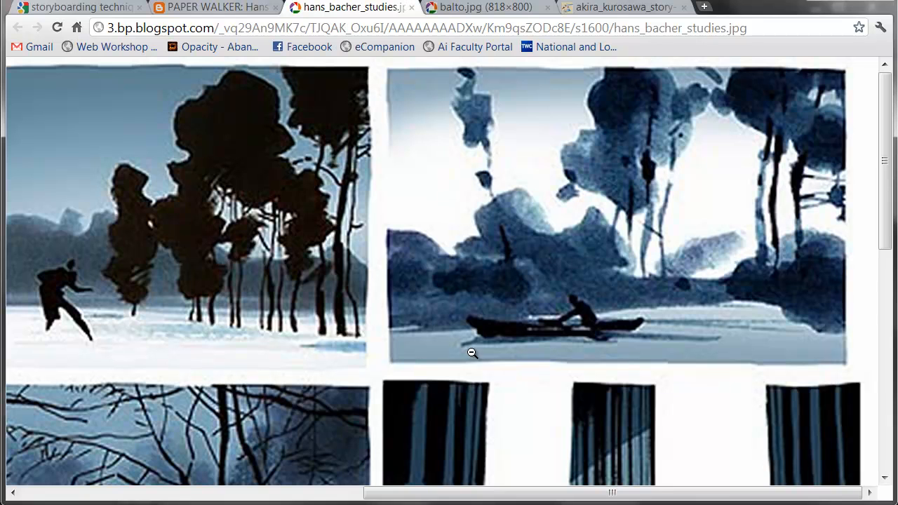
mouse_move(723, 343)
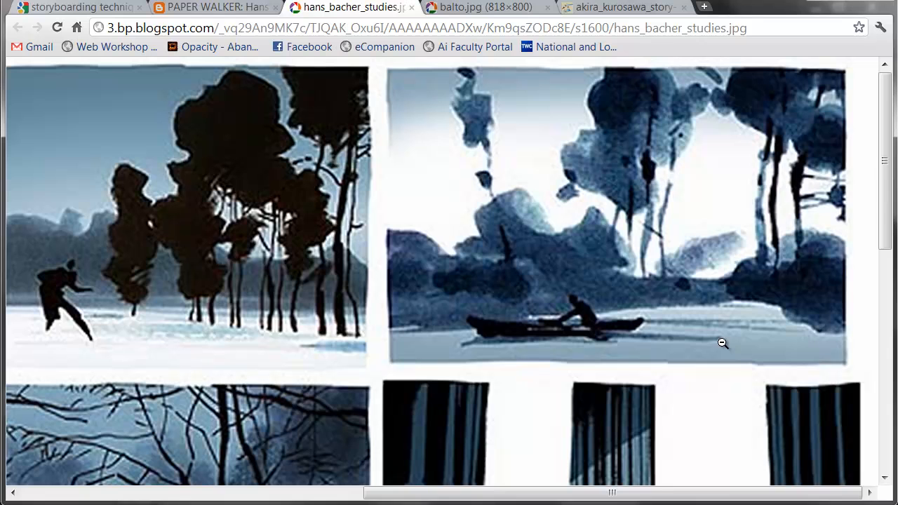
mouse_move(686, 203)
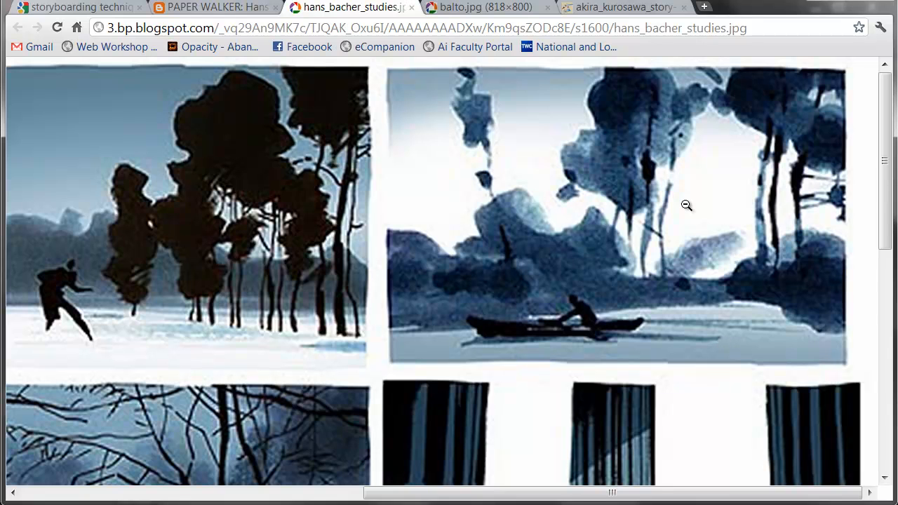
scroll("down", 3)
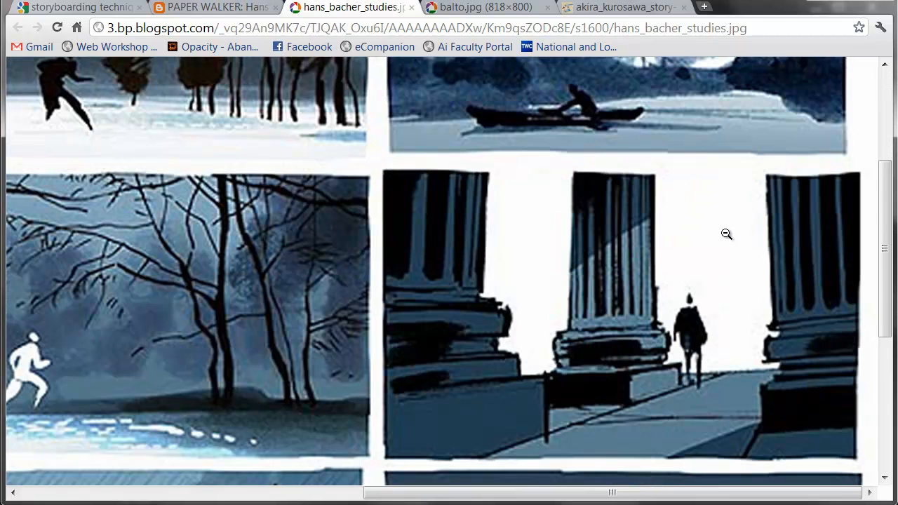
scroll("down", 3)
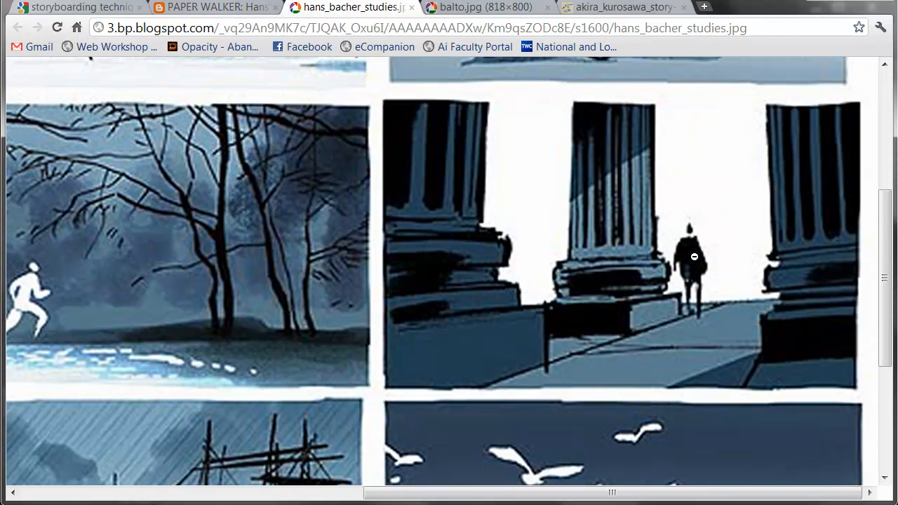
mouse_move(720, 231)
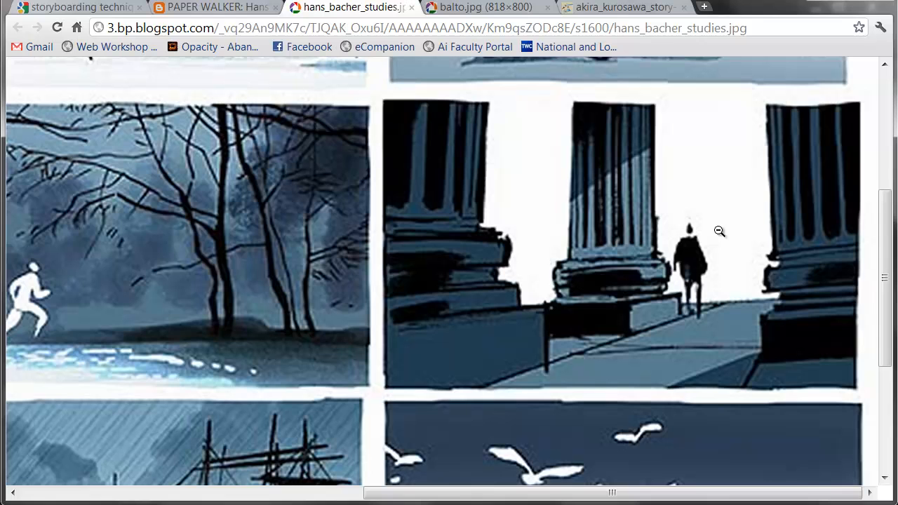
mouse_move(700, 292)
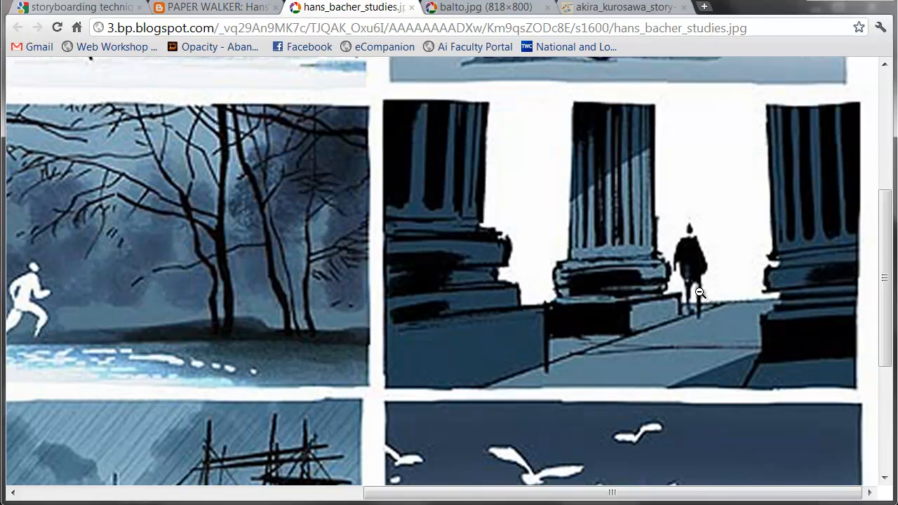
mouse_move(697, 206)
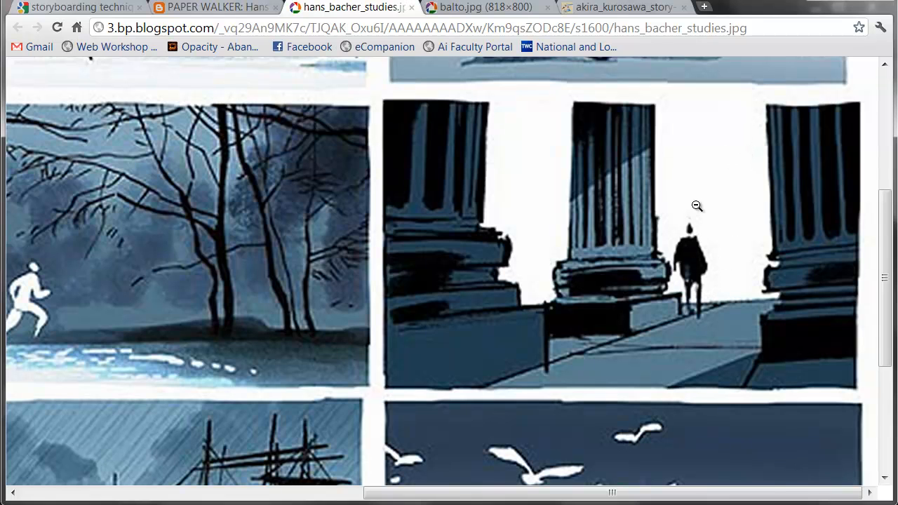
mouse_move(695, 202)
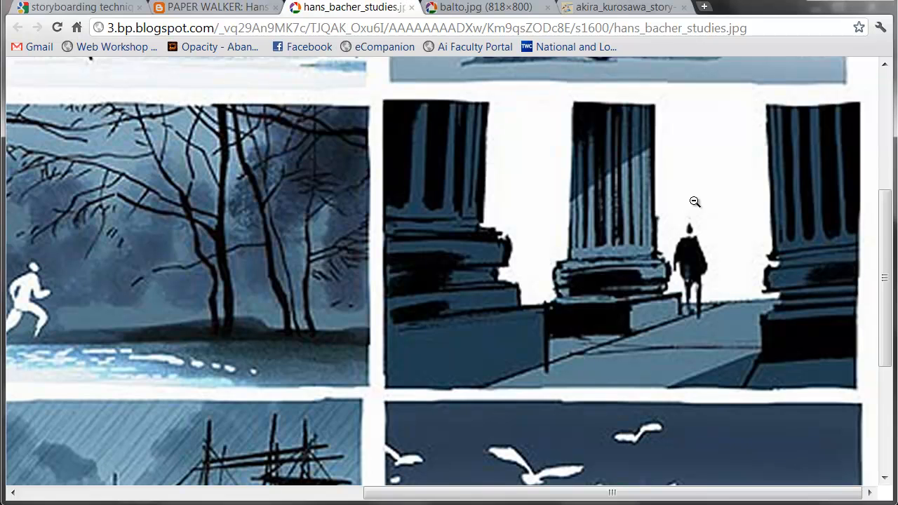
mouse_move(563, 205)
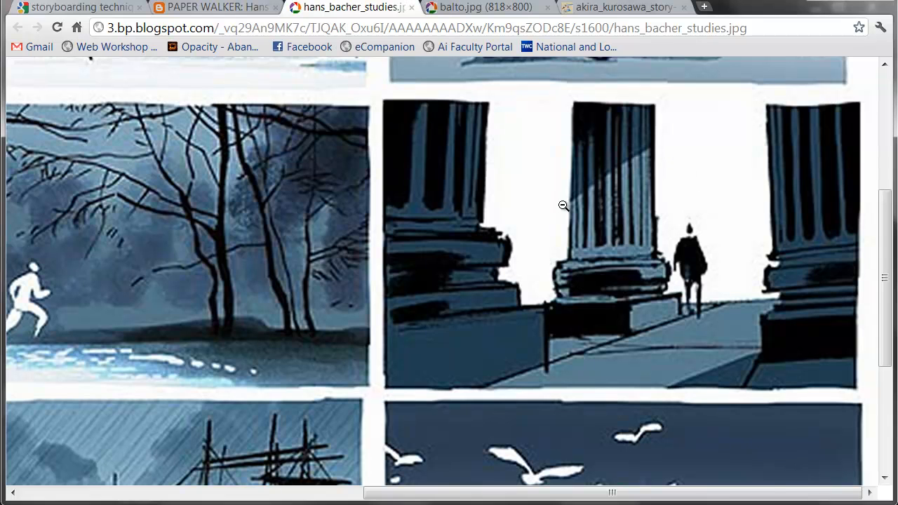
mouse_move(659, 205)
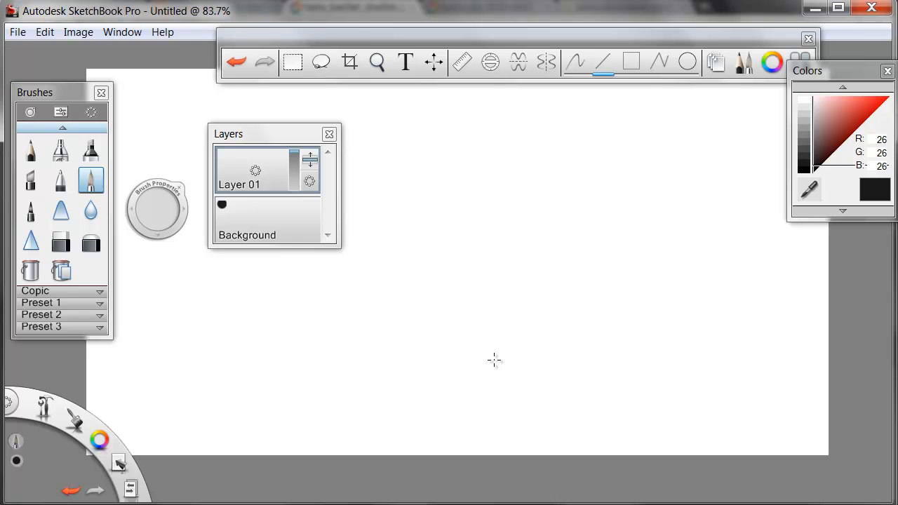
mouse_move(256, 174)
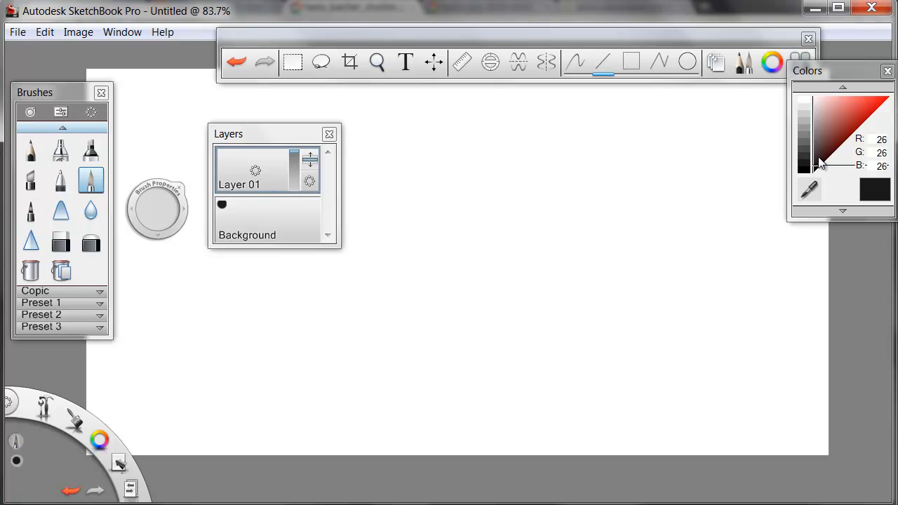
mouse_move(814, 158)
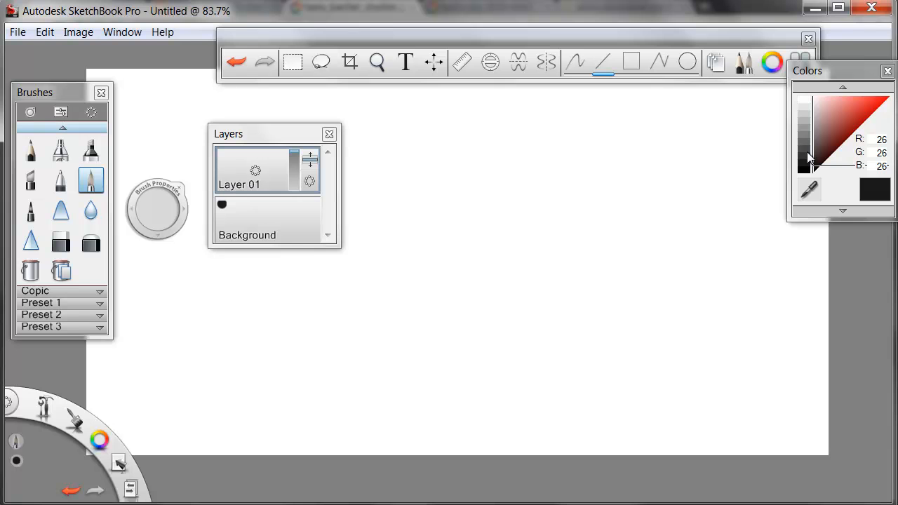
mouse_move(810, 158)
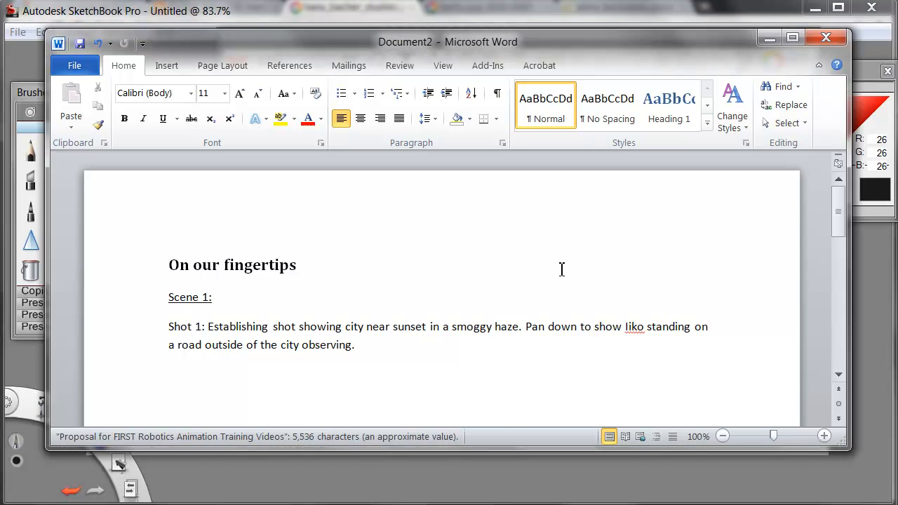
Read Document2's Scene 1, Shot 1 sunset city description, then return to the blank canvas.
left_click(355, 344)
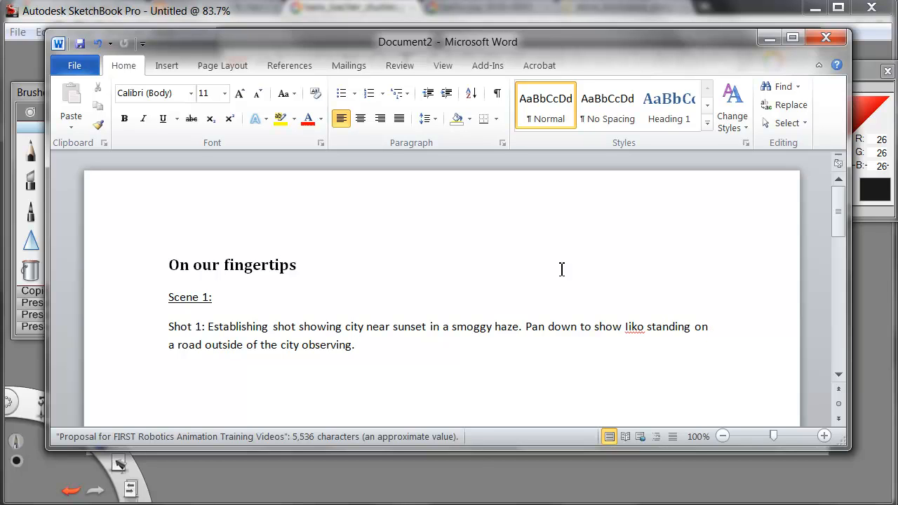
left_click(355, 345)
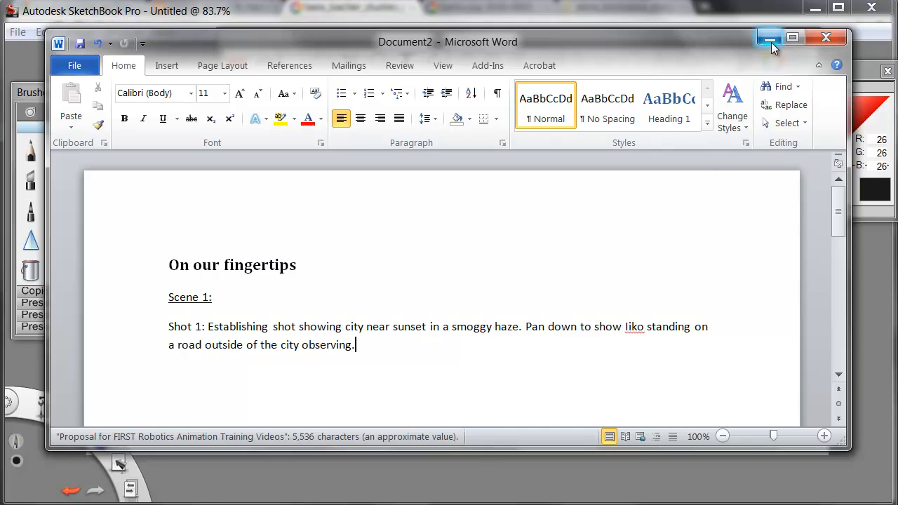
mouse_move(770, 38)
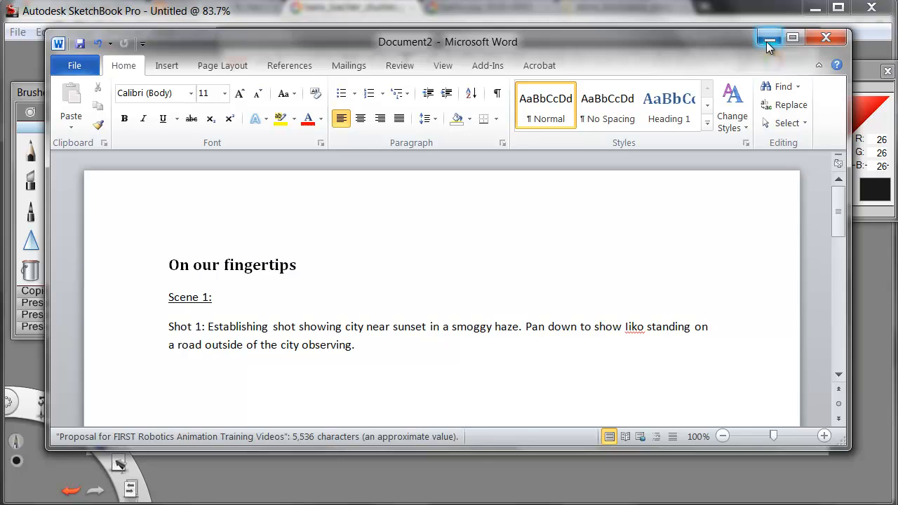
left_click(768, 37)
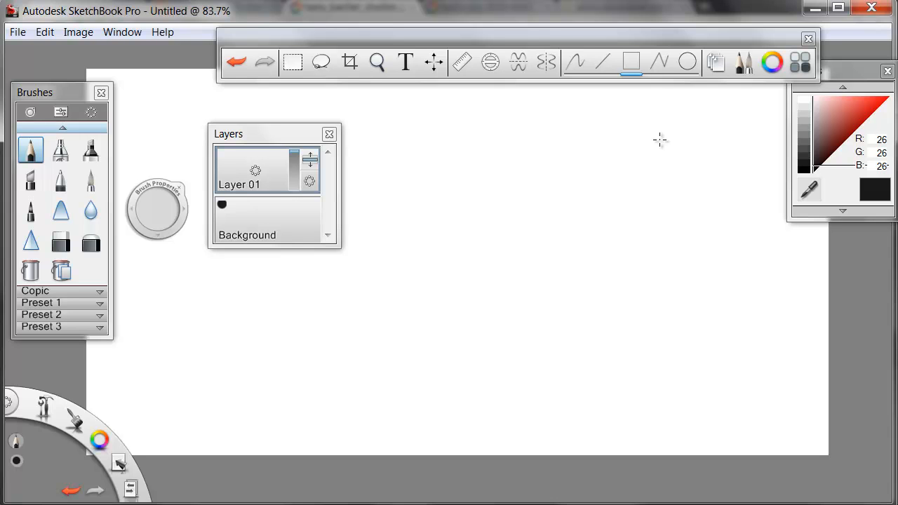
mouse_move(588, 142)
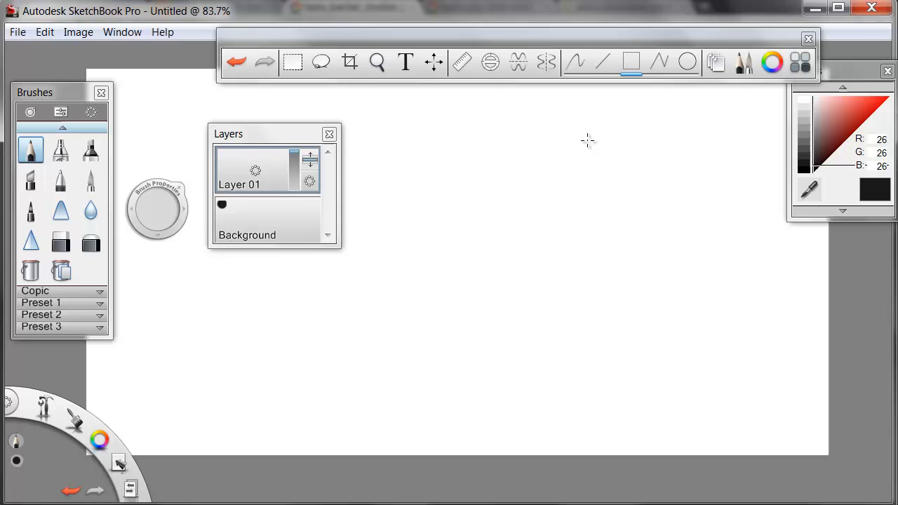
mouse_move(565, 111)
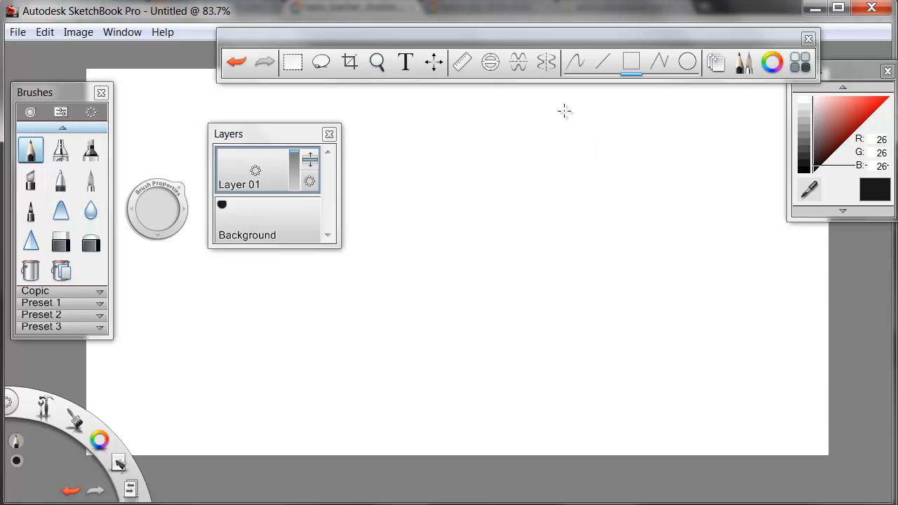
Drag out two tall overlapping rectangles and a shorter rectangle to their left.
left_click_drag(563, 111, 687, 441)
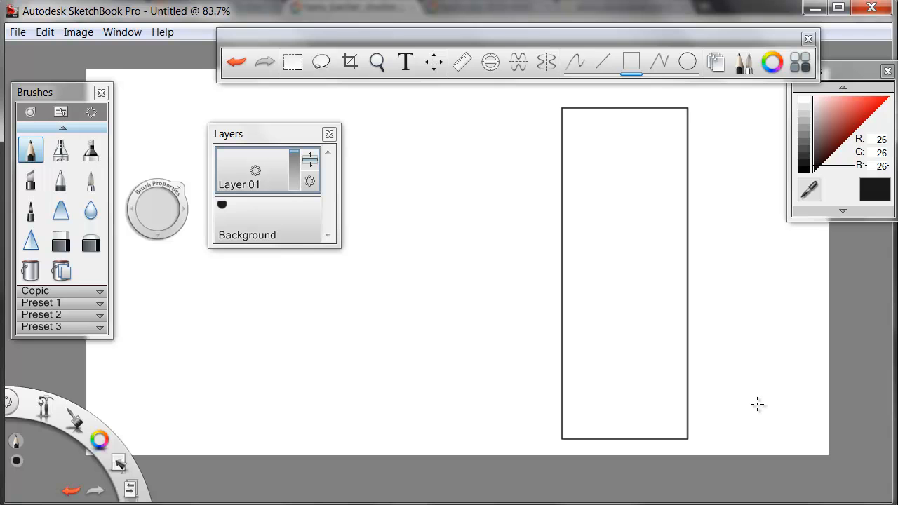
left_click_drag(634, 134, 705, 449)
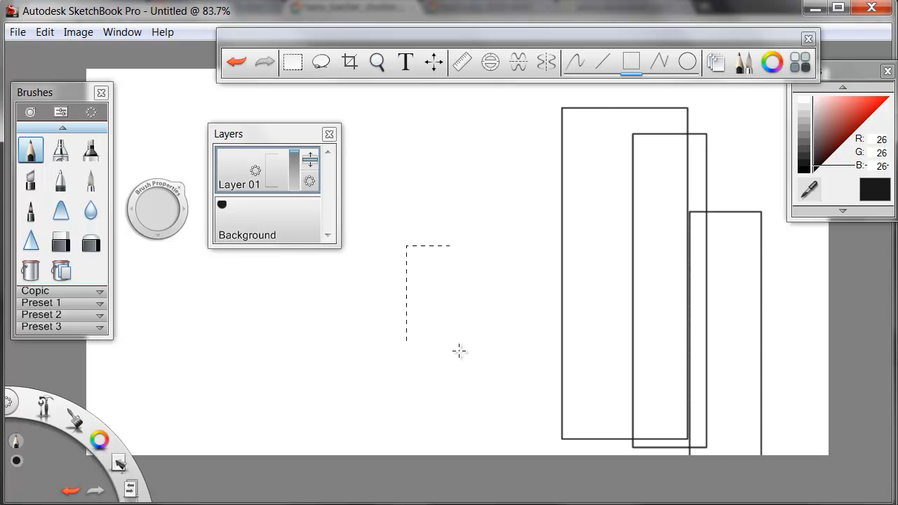
left_click_drag(428, 245, 621, 460)
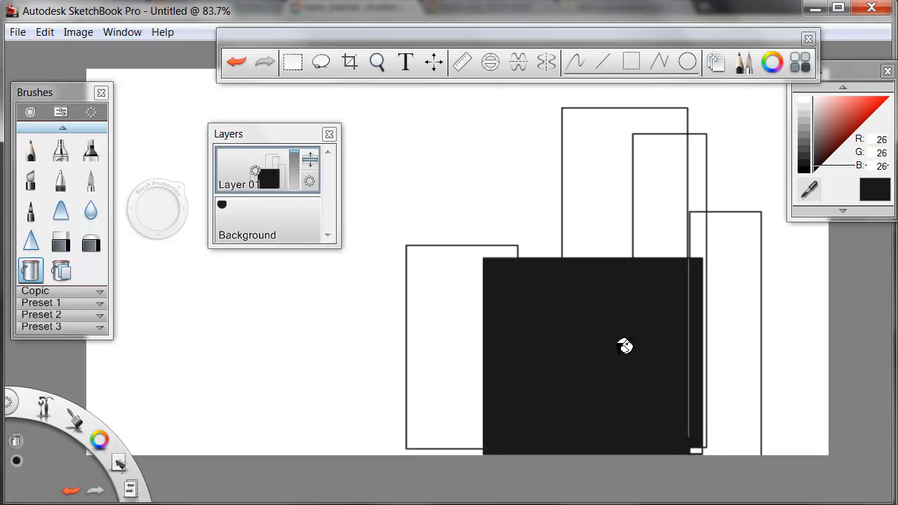
mouse_move(617, 328)
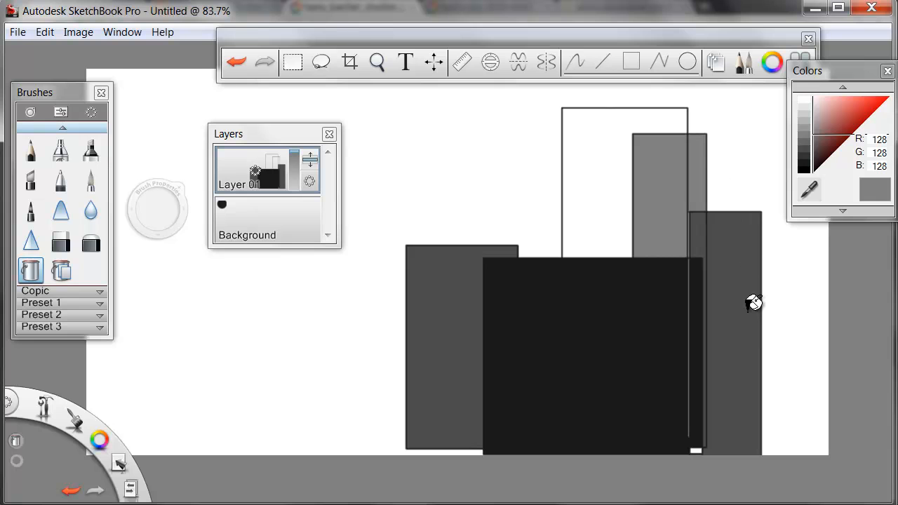
Fill the tallest rectangle with light gray.
left_click(812, 110)
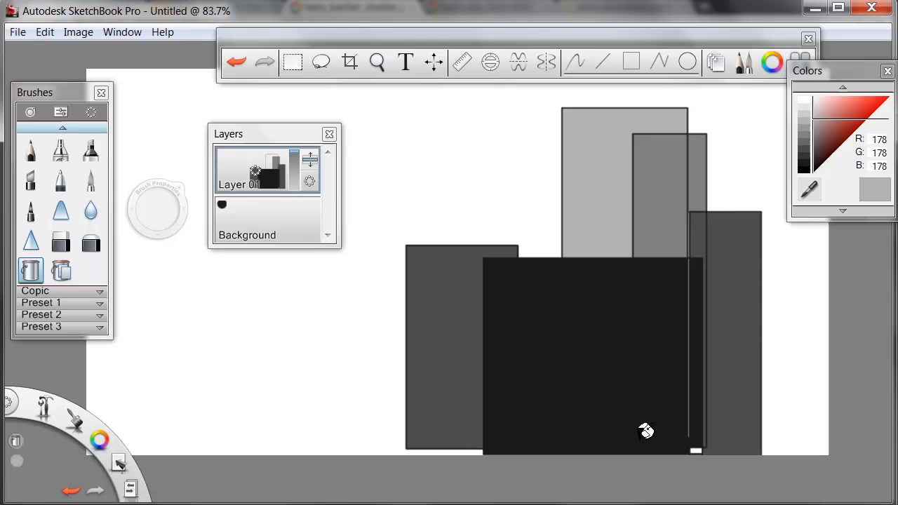
mouse_move(537, 392)
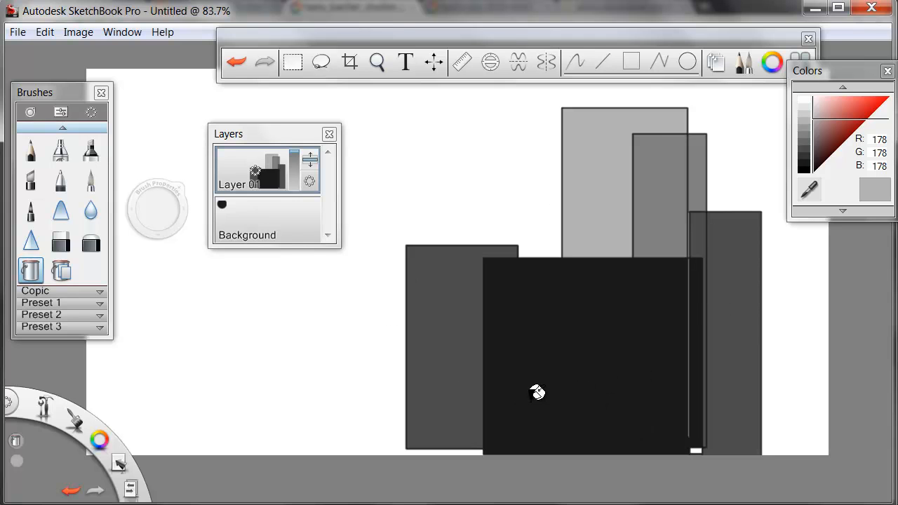
mouse_move(532, 391)
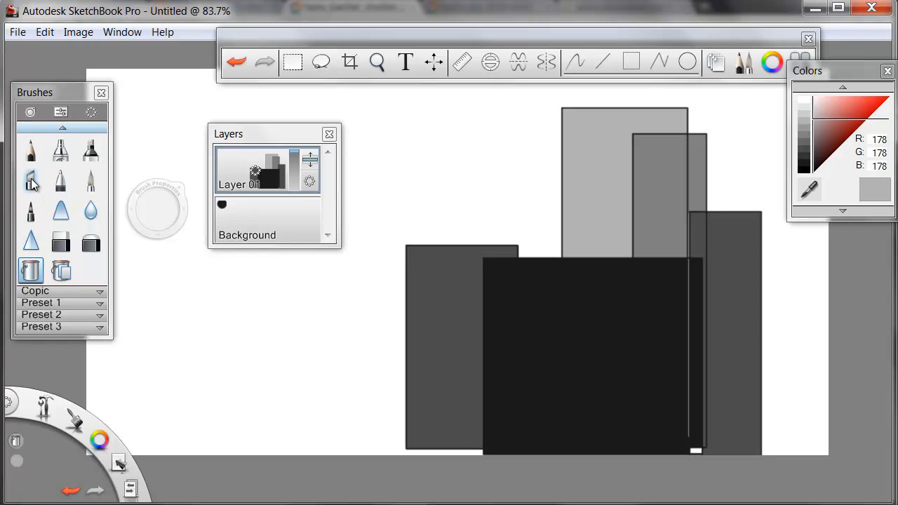
Using a marker brush and the Line tool, draw gray highlights along rectangle side and top edges.
left_click(30, 181)
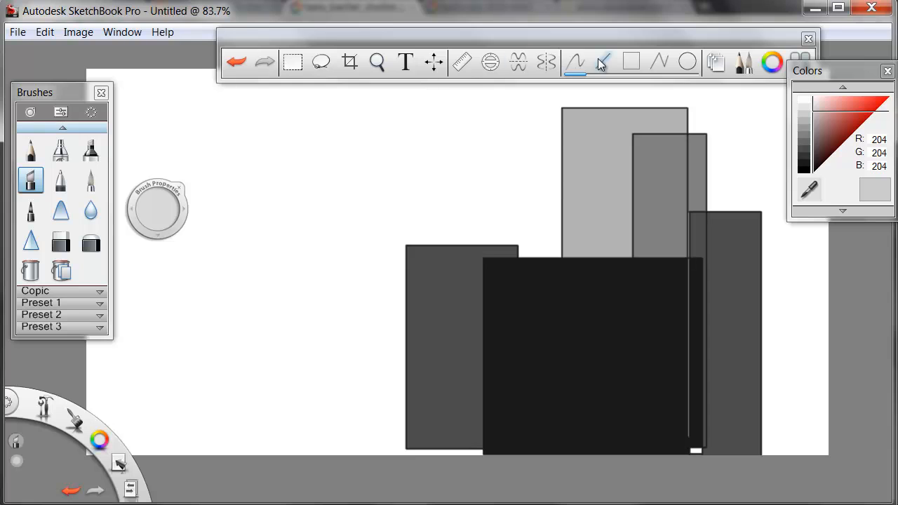
left_click(602, 62)
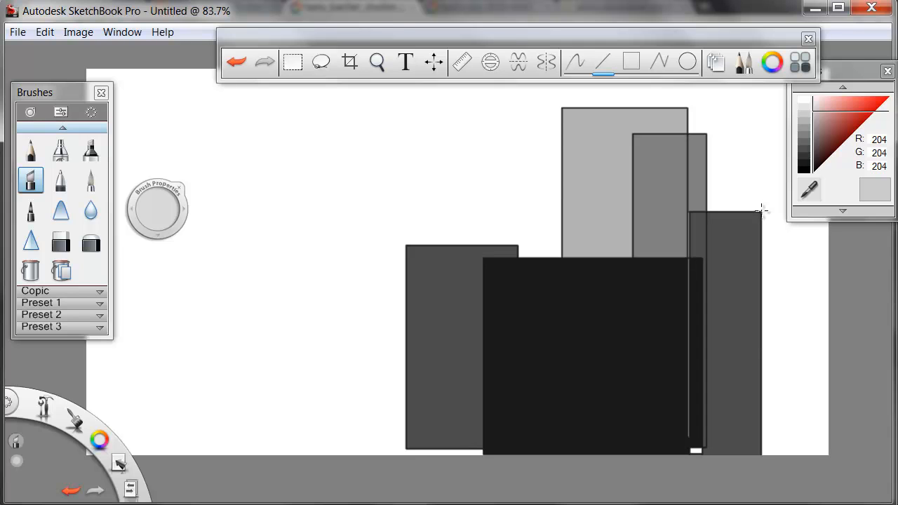
left_click_drag(761, 211, 789, 379)
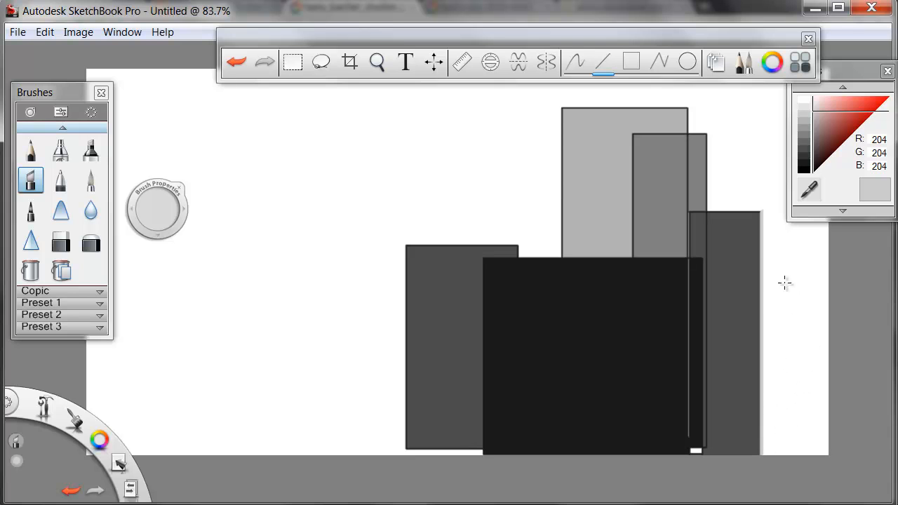
mouse_move(762, 210)
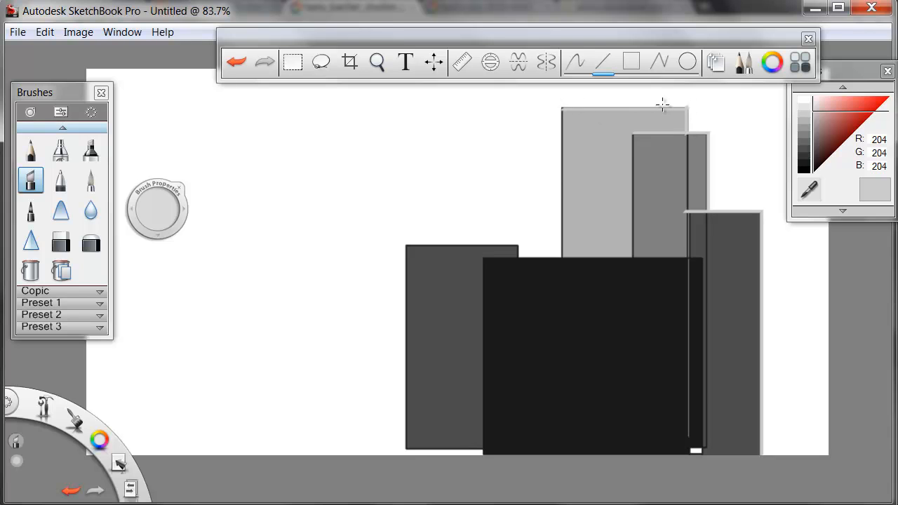
left_click_drag(663, 107, 700, 256)
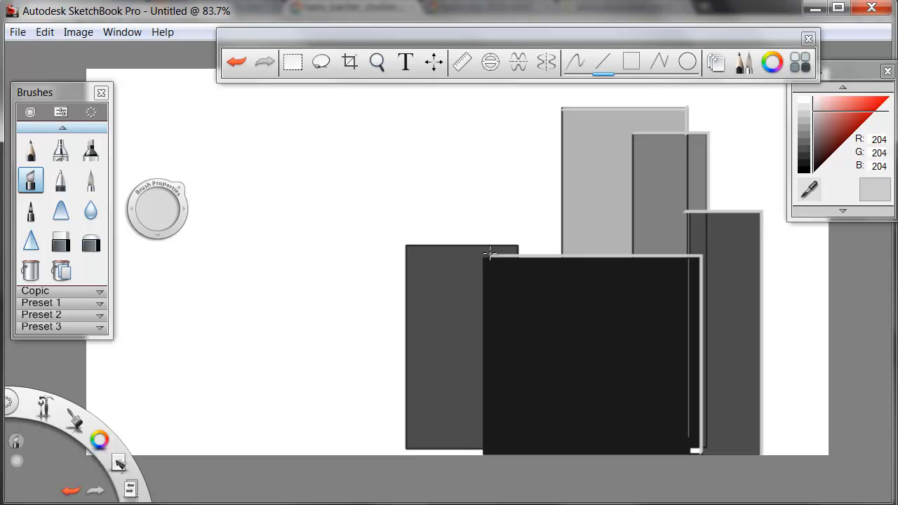
mouse_move(440, 189)
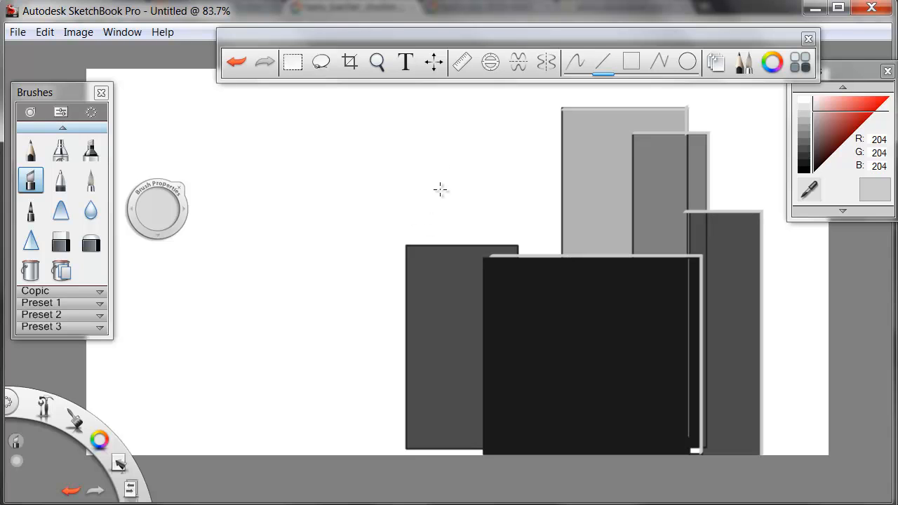
mouse_move(695, 189)
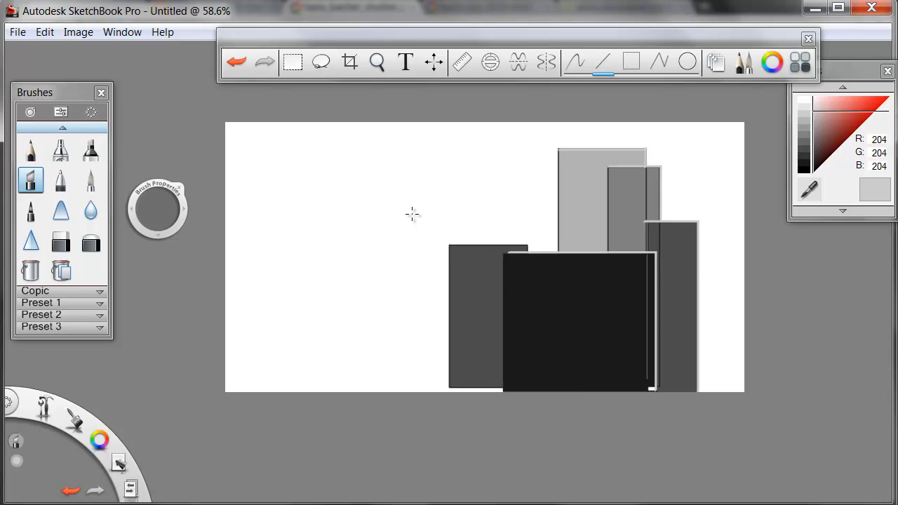
mouse_move(326, 147)
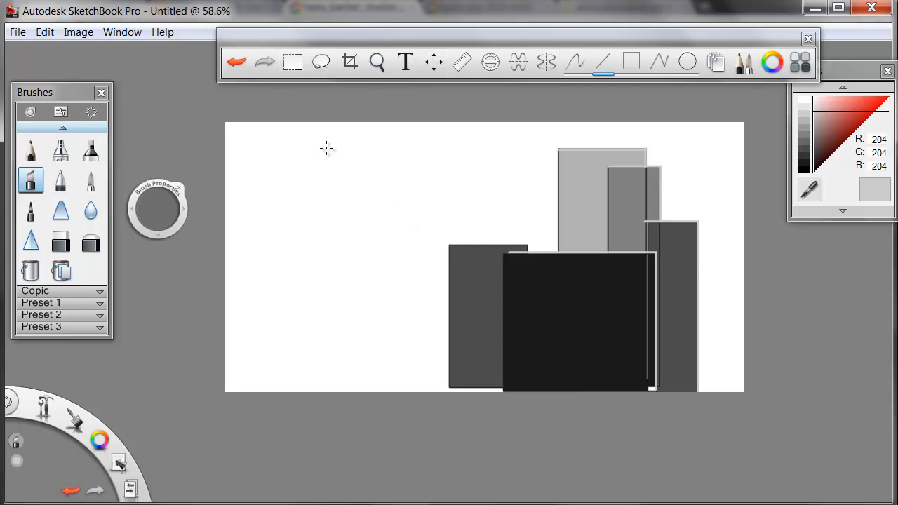
Show the Layers panel, hide the rectangles' layer, then close the panel.
left_click(122, 31)
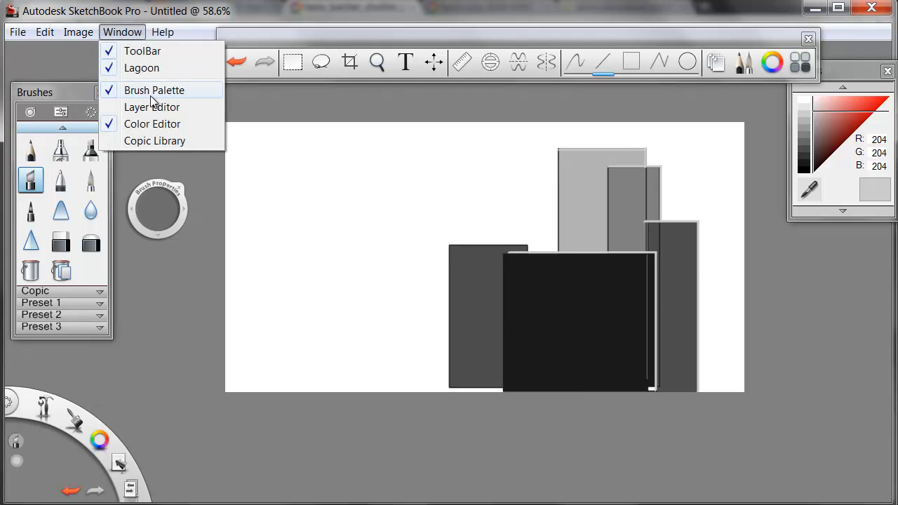
left_click(151, 107)
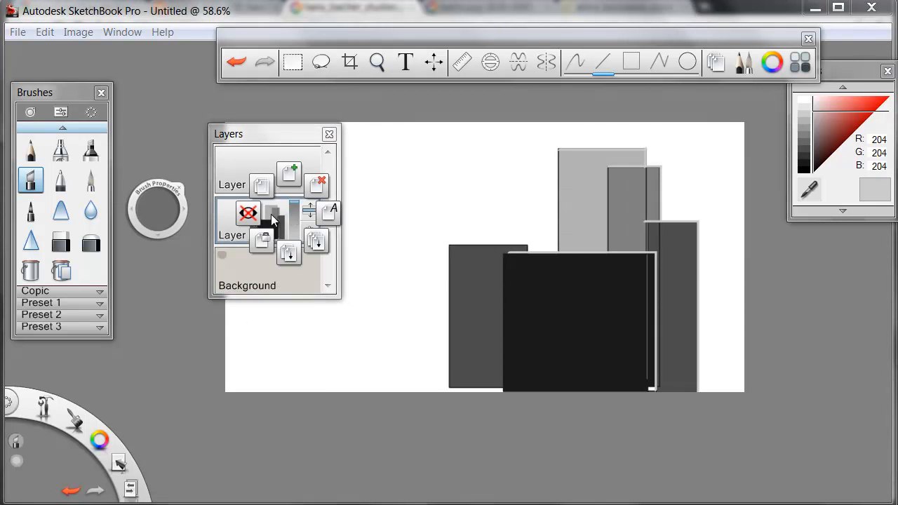
left_click(248, 213)
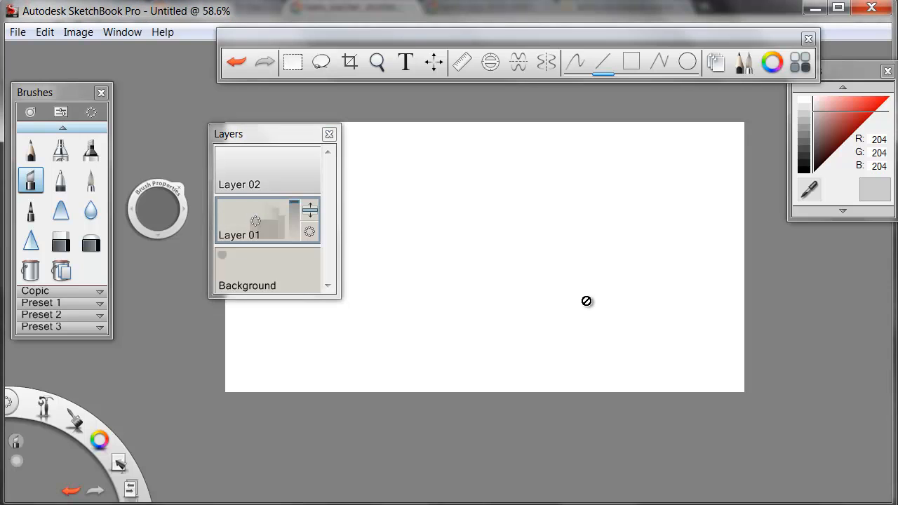
mouse_move(399, 298)
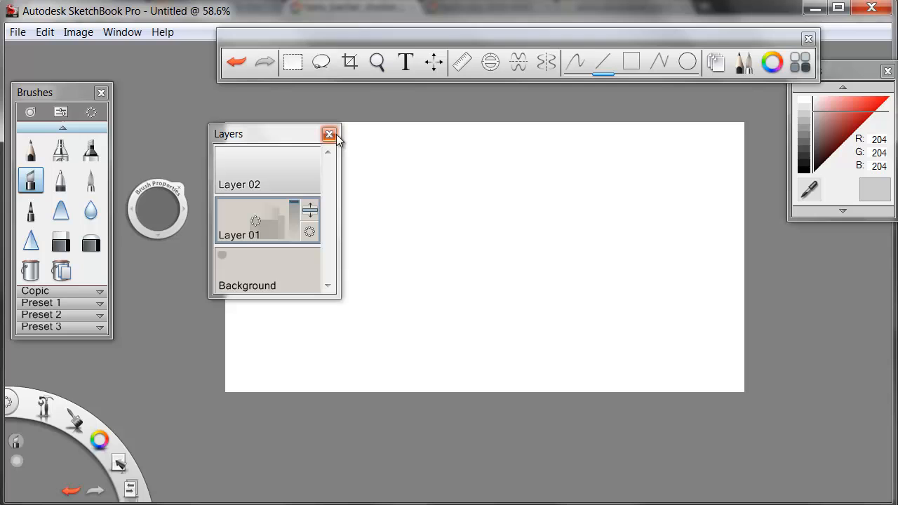
mouse_move(329, 134)
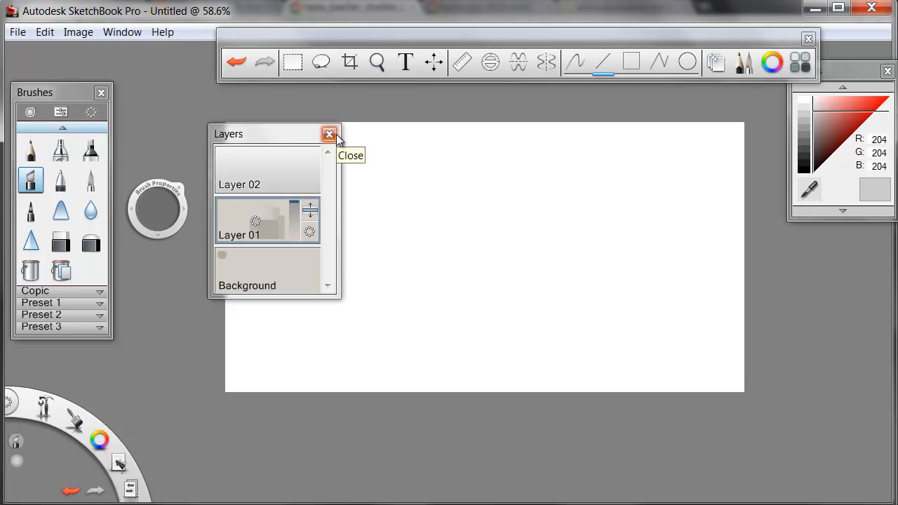
mouse_move(336, 138)
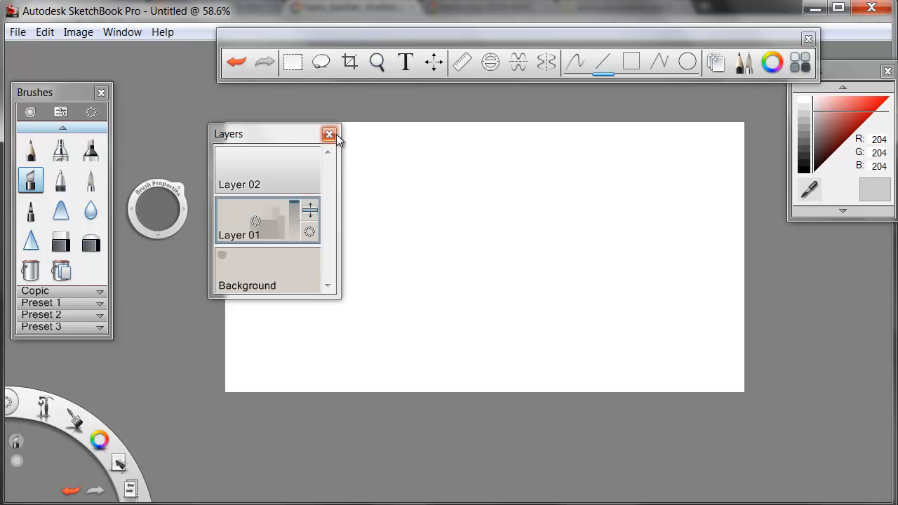
left_click(329, 134)
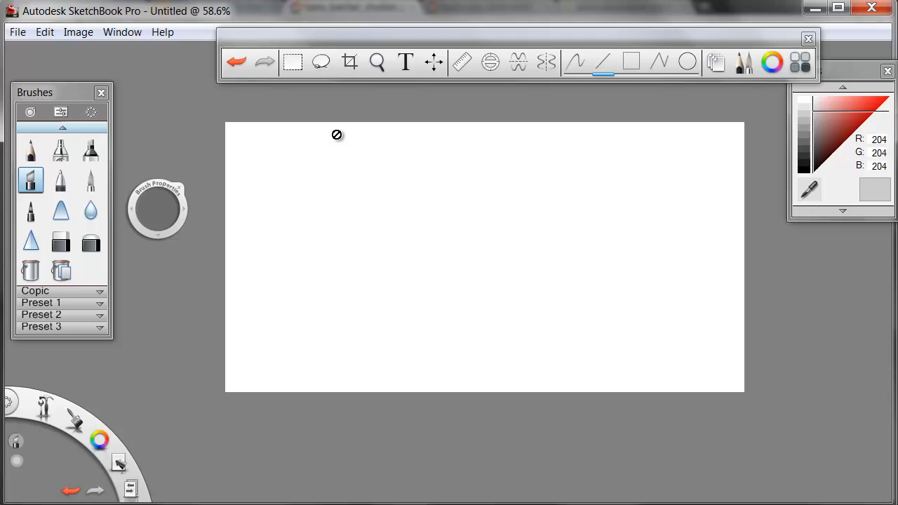
mouse_move(351, 225)
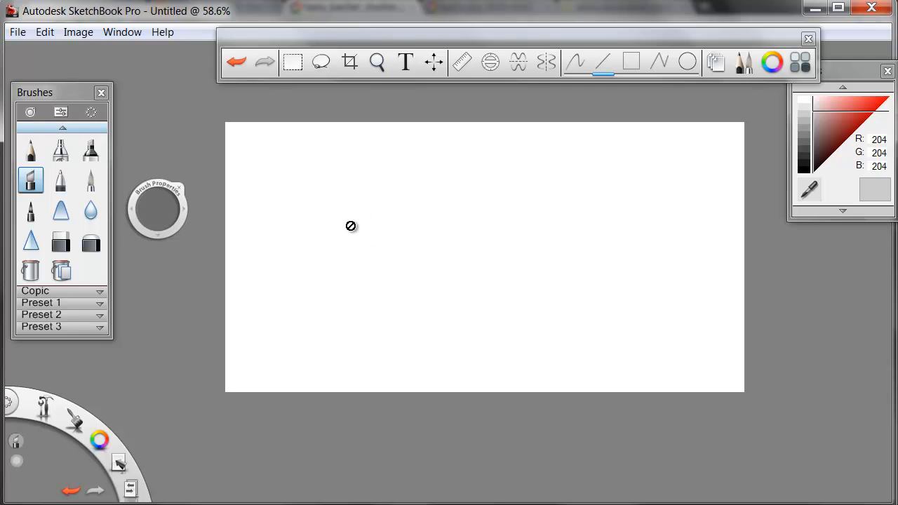
mouse_move(356, 226)
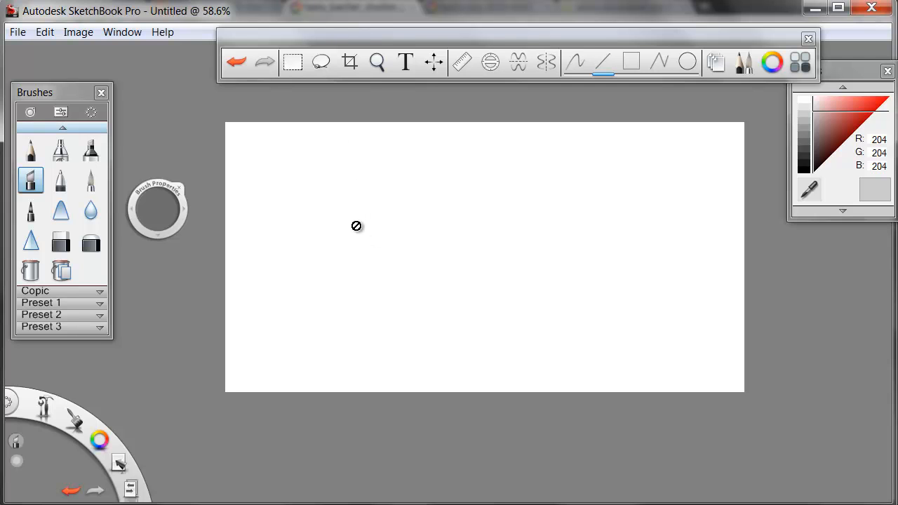
mouse_move(59, 210)
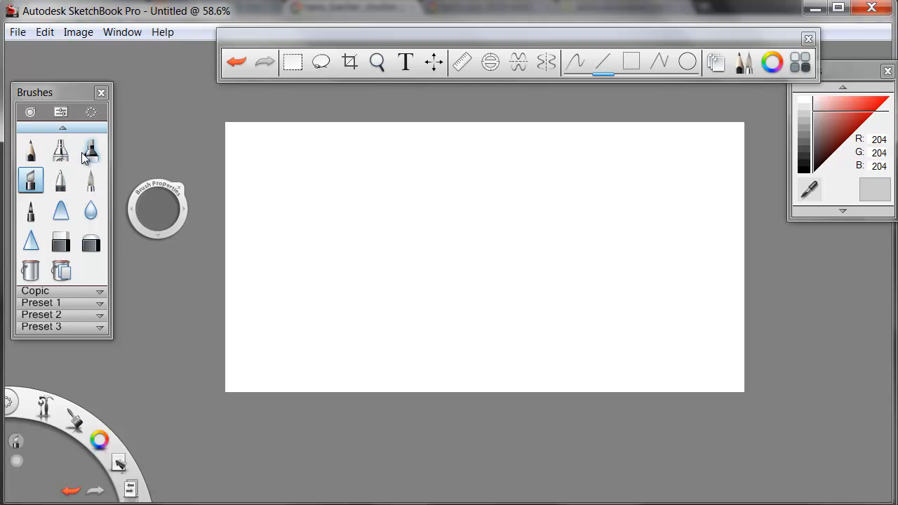
Choose the paintbrush, raise its opacity to 95%, and pick near-black RGB 26.
left_click(90, 150)
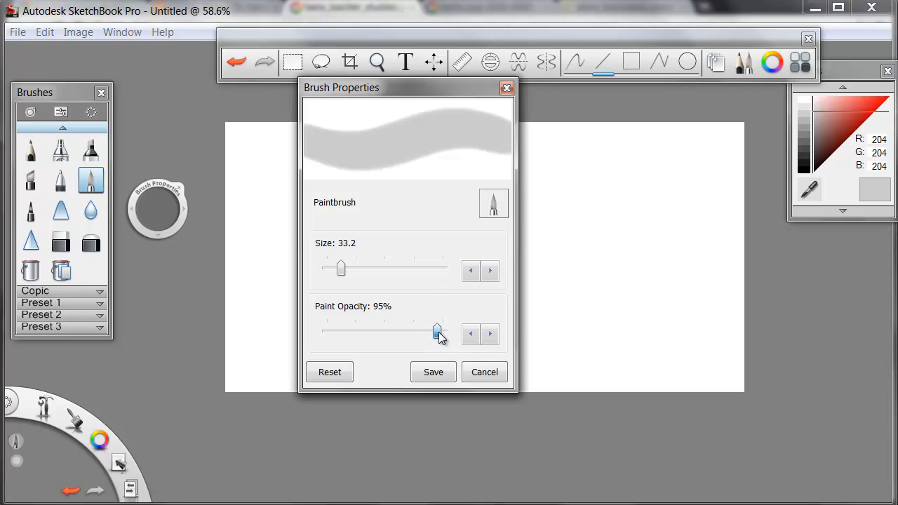
left_click_drag(437, 331, 426, 331)
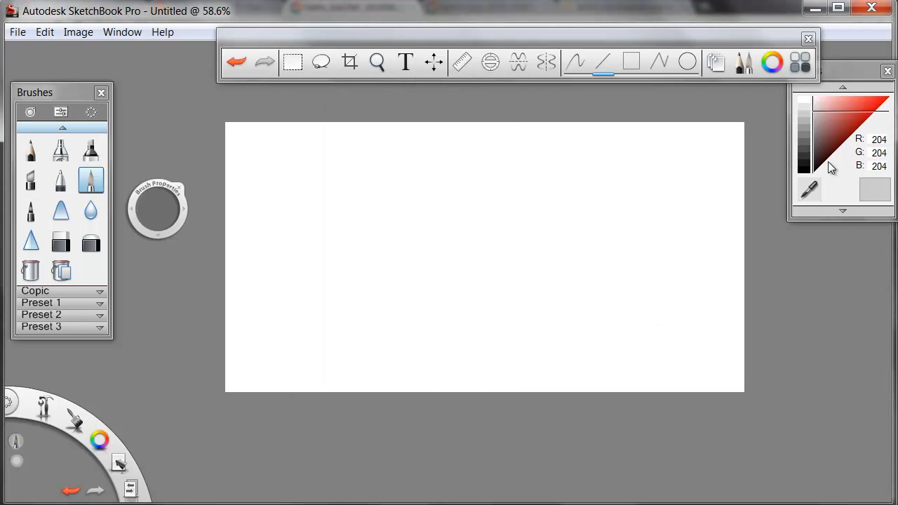
left_click(810, 168)
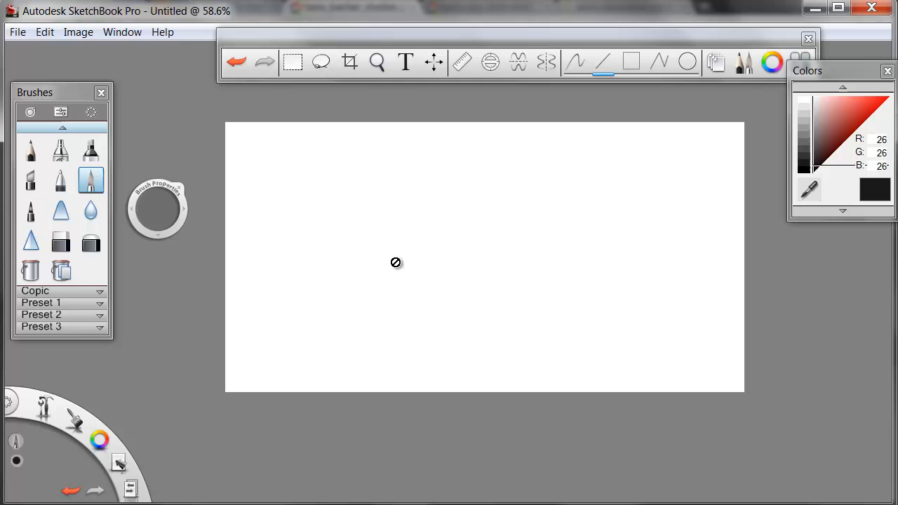
mouse_move(559, 229)
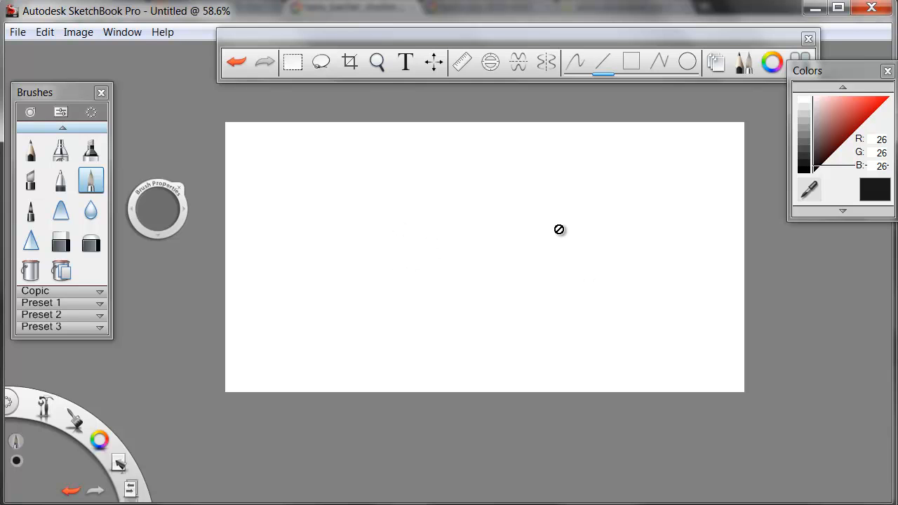
left_click(122, 32)
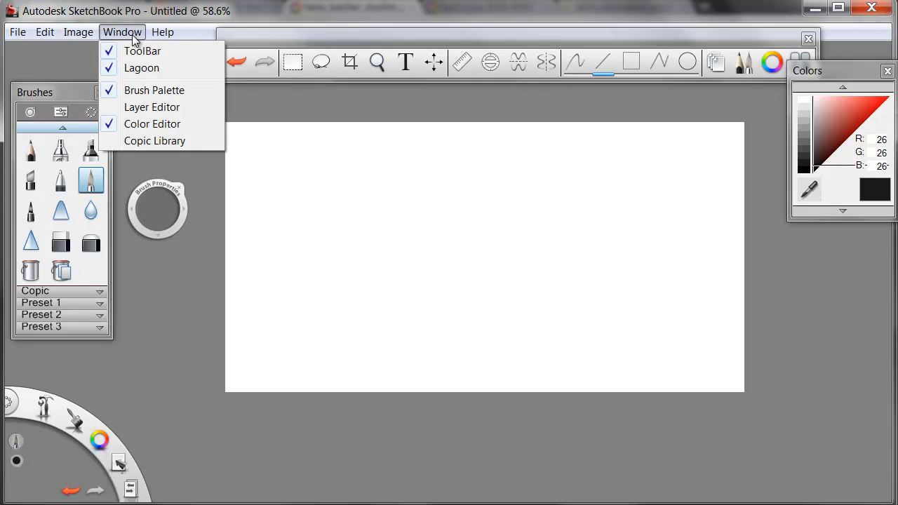
left_click(322, 214)
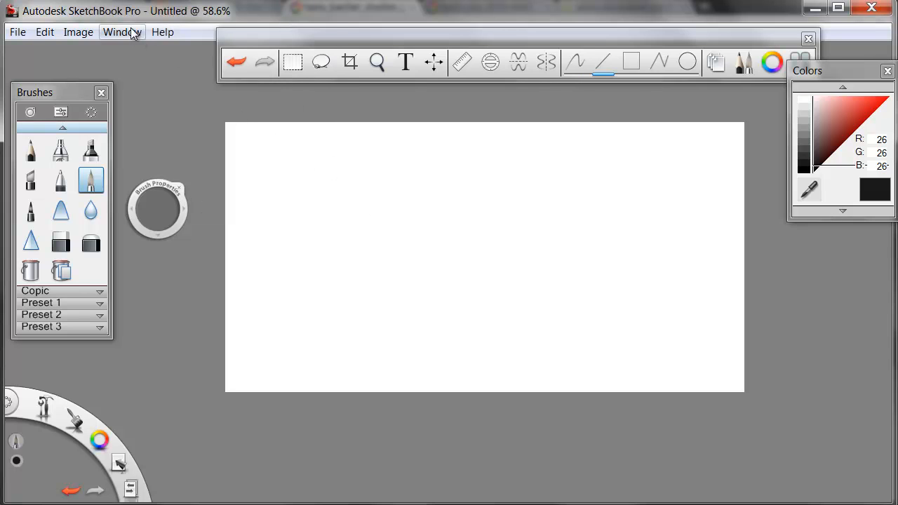
left_click(122, 32)
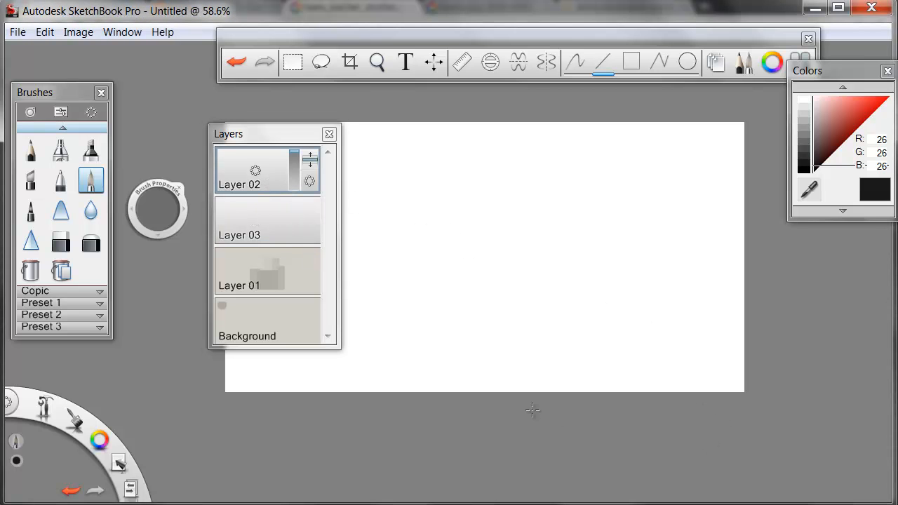
left_click(254, 171)
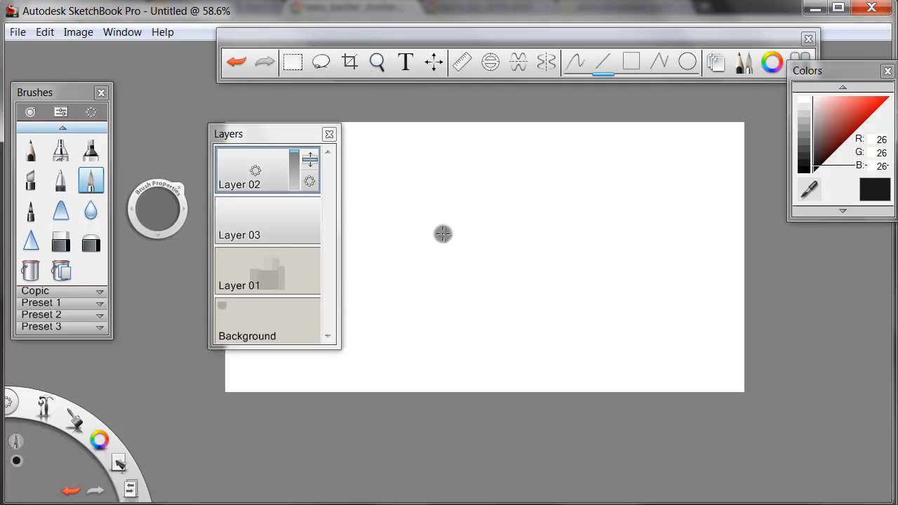
left_click(329, 134)
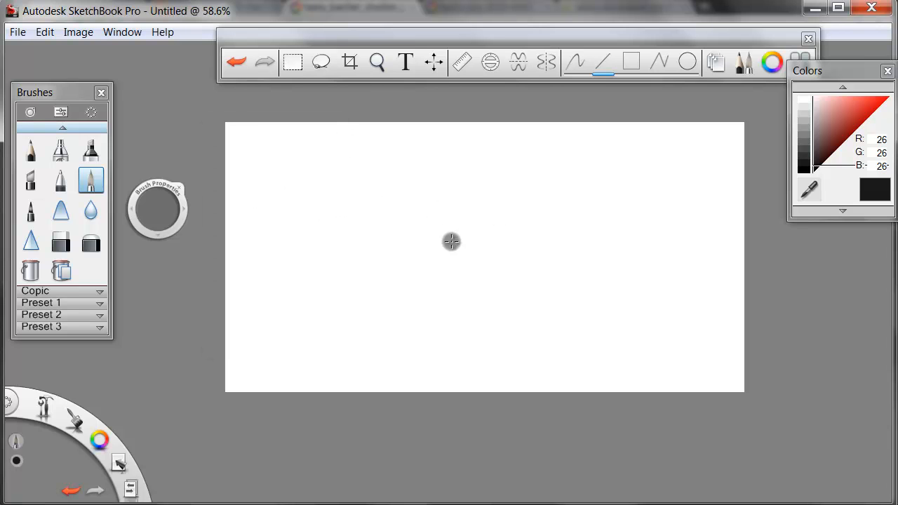
mouse_move(379, 243)
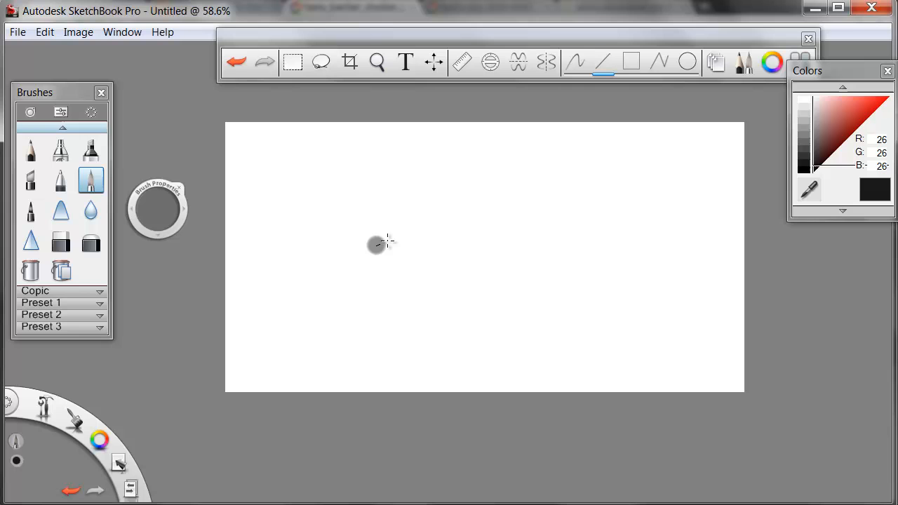
Paint the dark bushy canopy in overlapping strokes spreading right with rounded lumps below.
left_click_drag(378, 252, 382, 225)
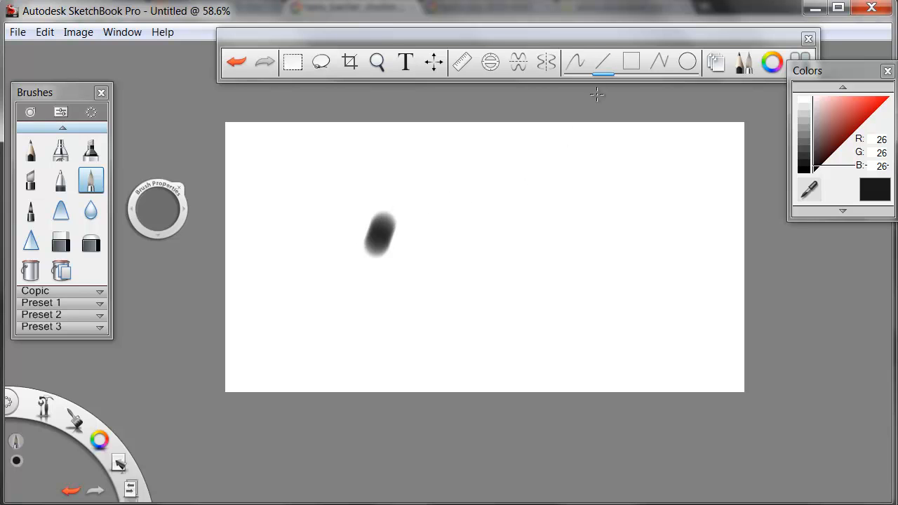
mouse_move(518, 63)
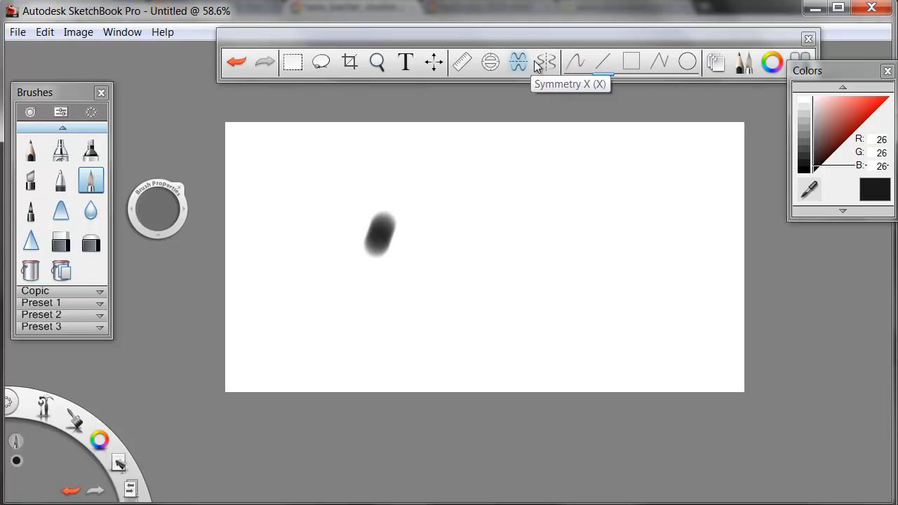
left_click_drag(383, 235, 404, 211)
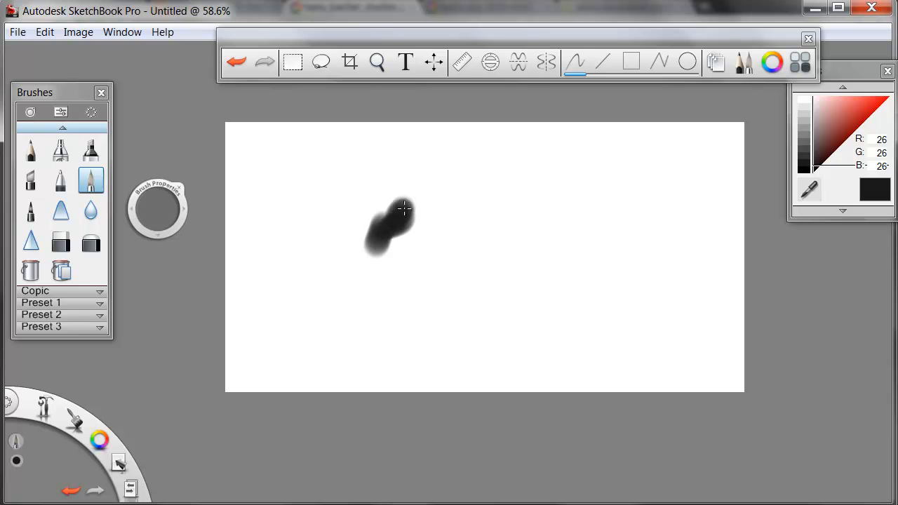
left_click_drag(403, 209, 498, 222)
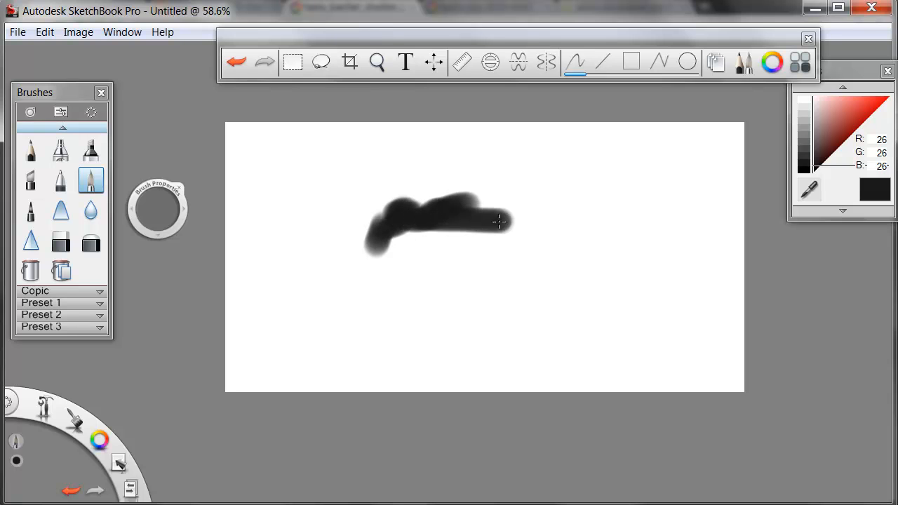
left_click_drag(498, 221, 480, 261)
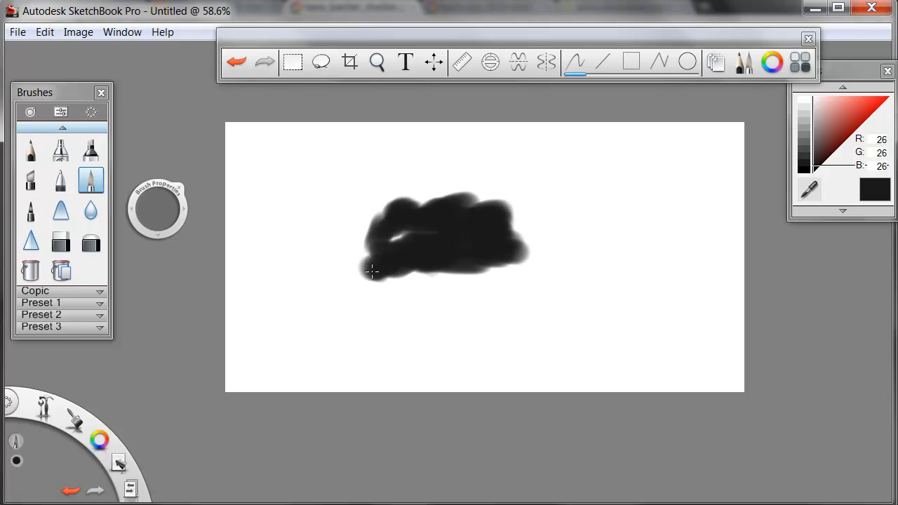
left_click_drag(376, 272, 452, 288)
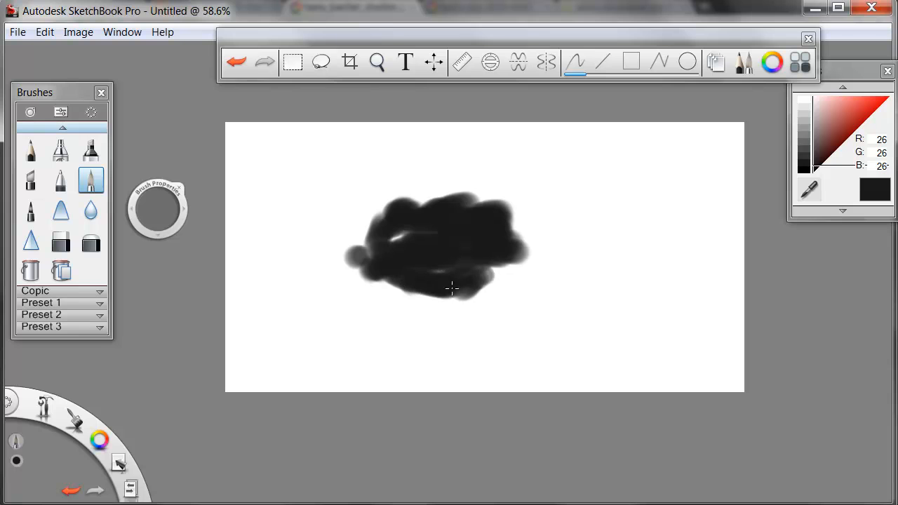
left_click_drag(449, 288, 502, 271)
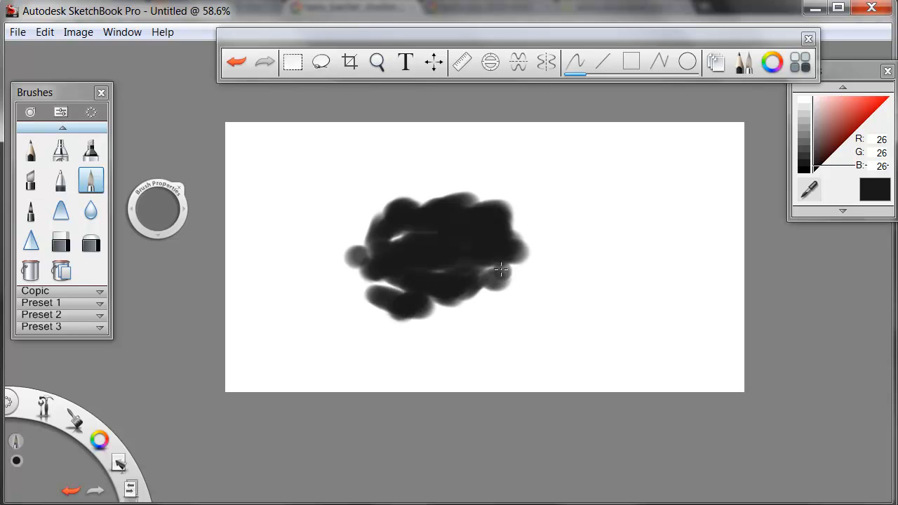
left_click_drag(498, 270, 537, 225)
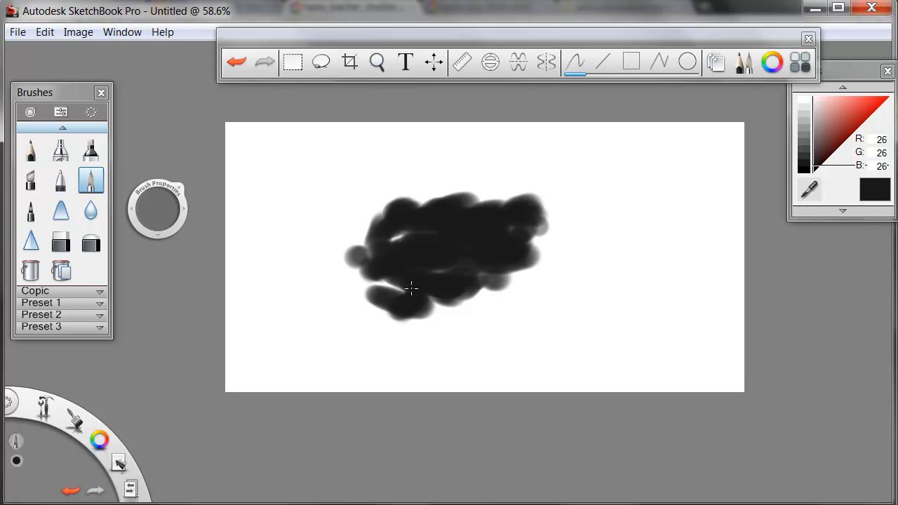
Paint a trunk down to the canvas bottom with a branch rising toward the canopy.
left_click_drag(410, 288, 428, 354)
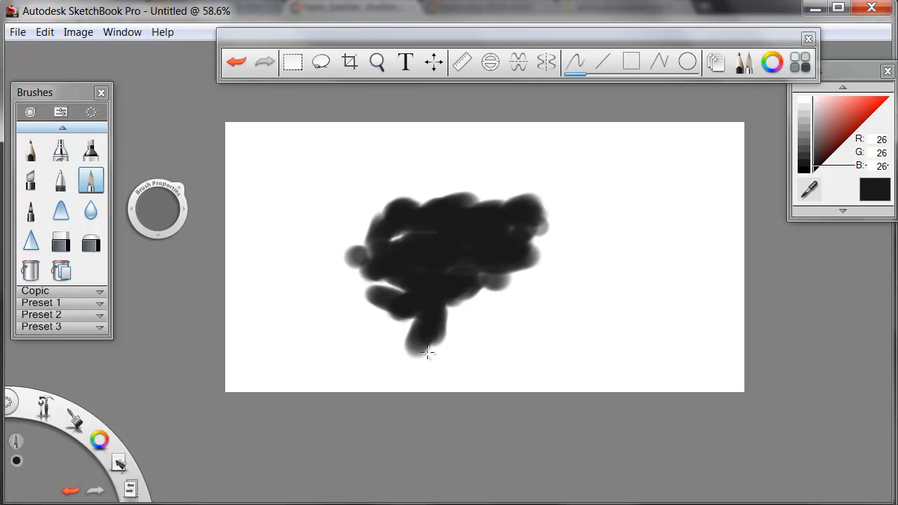
left_click_drag(428, 351, 432, 386)
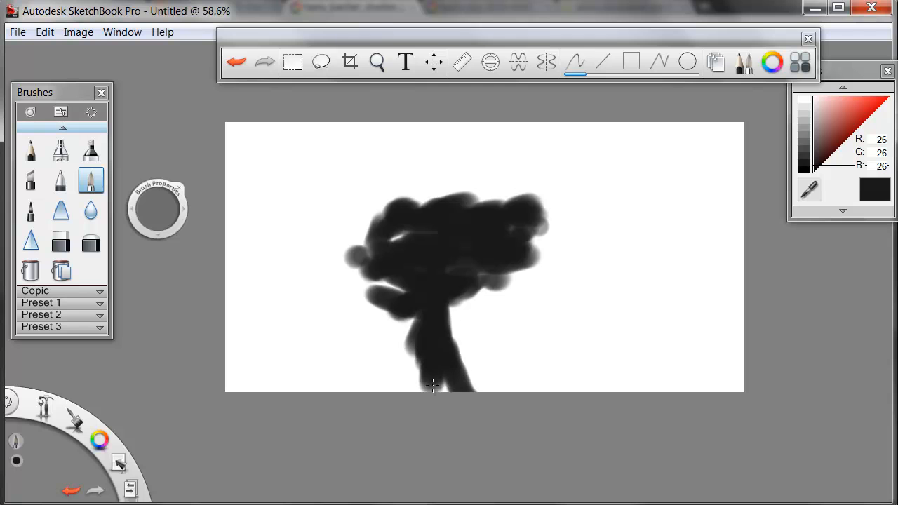
left_click_drag(435, 389, 481, 312)
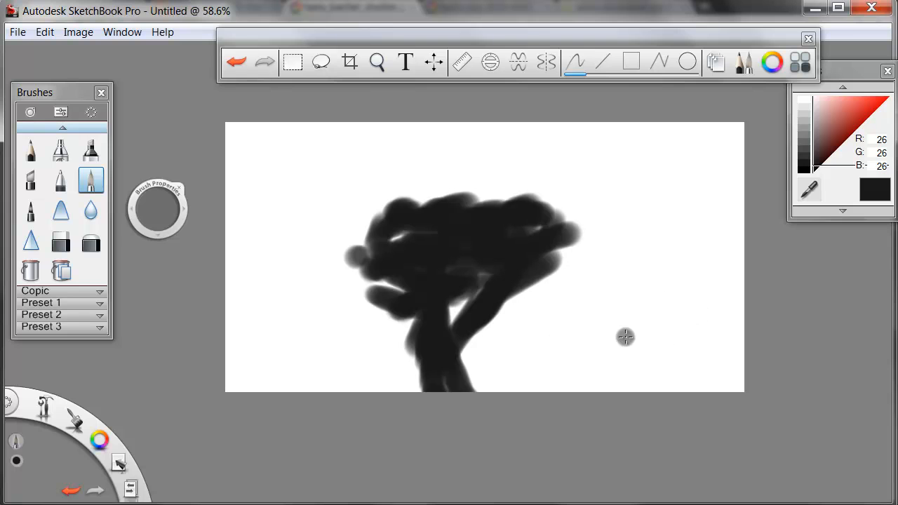
mouse_move(476, 303)
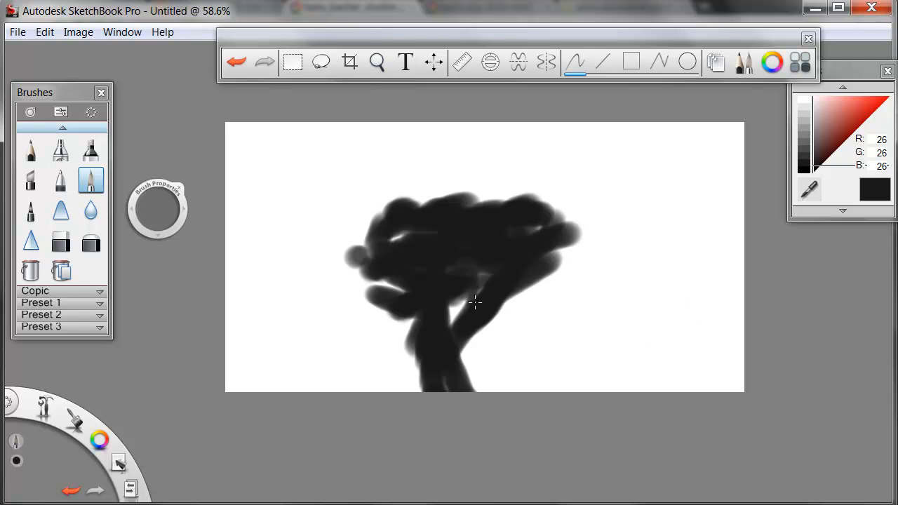
mouse_move(515, 281)
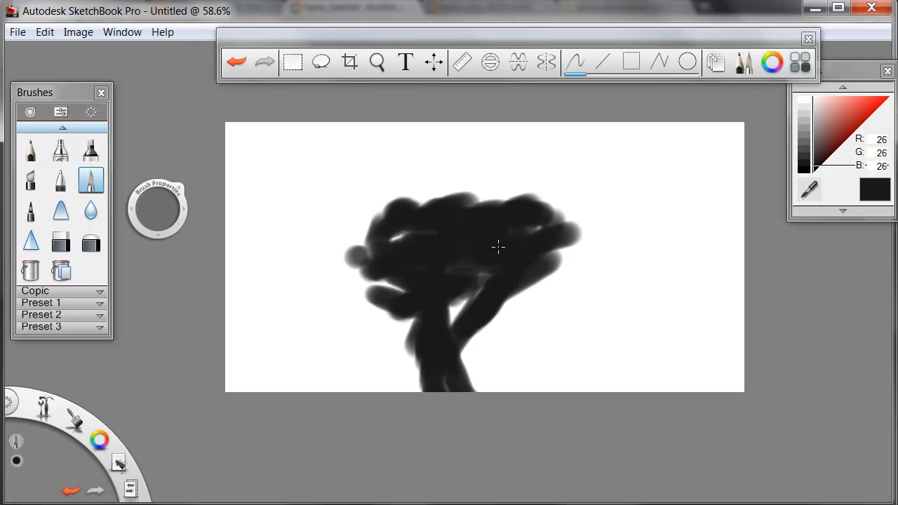
mouse_move(158, 207)
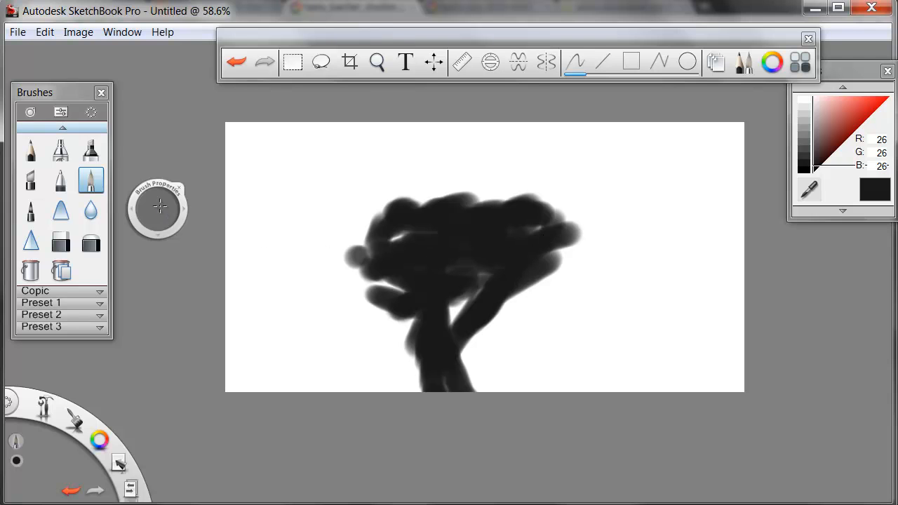
mouse_move(456, 214)
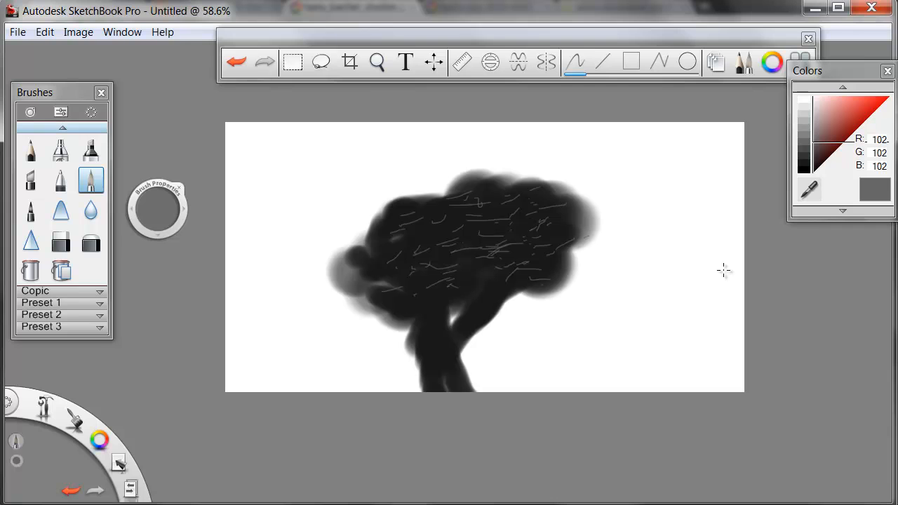
mouse_move(597, 295)
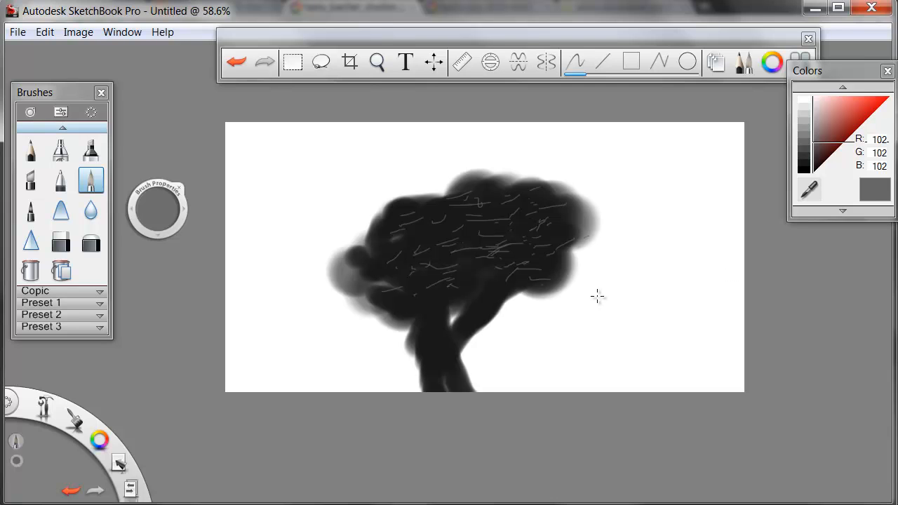
mouse_move(597, 305)
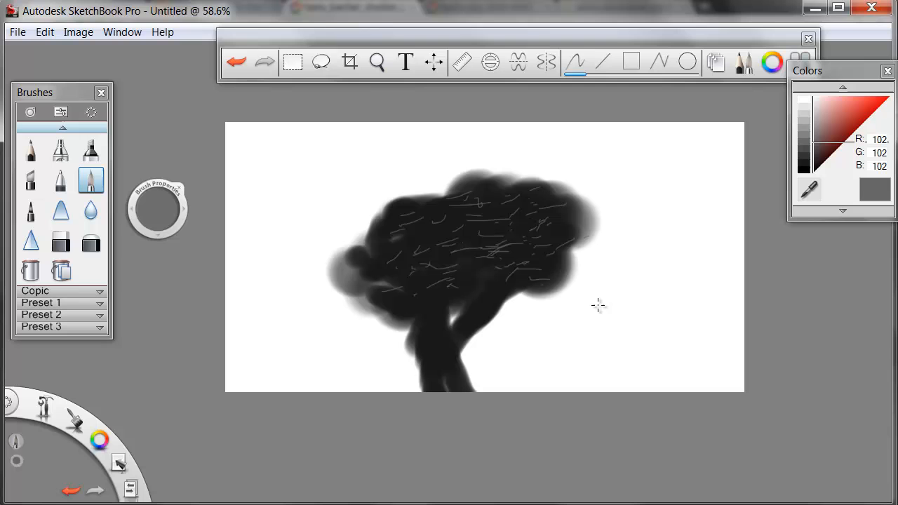
mouse_move(585, 313)
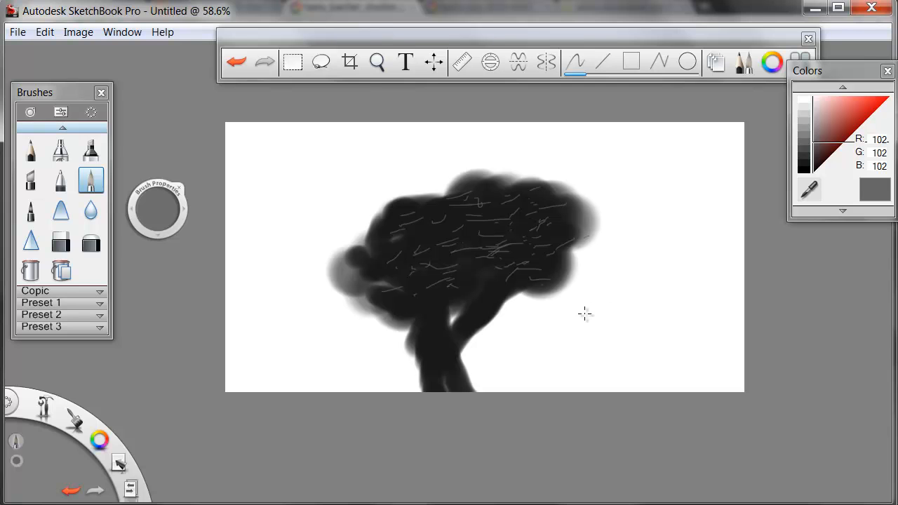
mouse_move(593, 332)
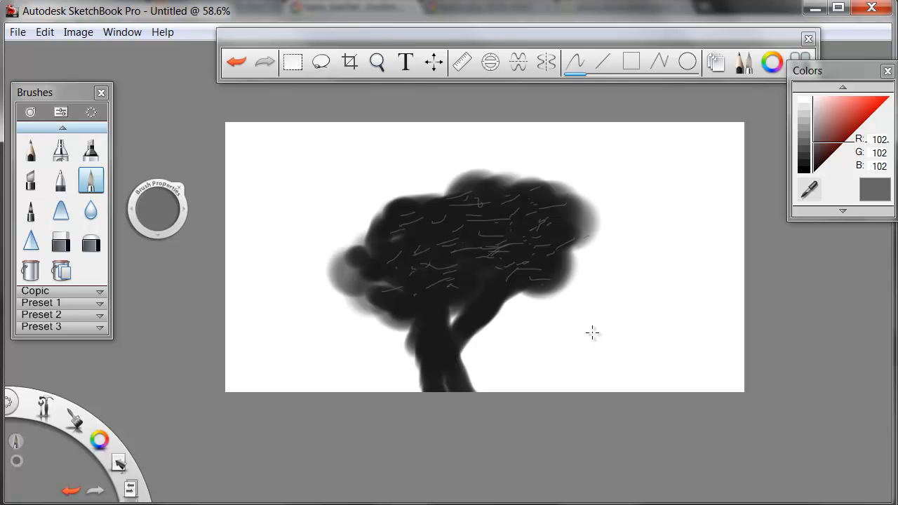